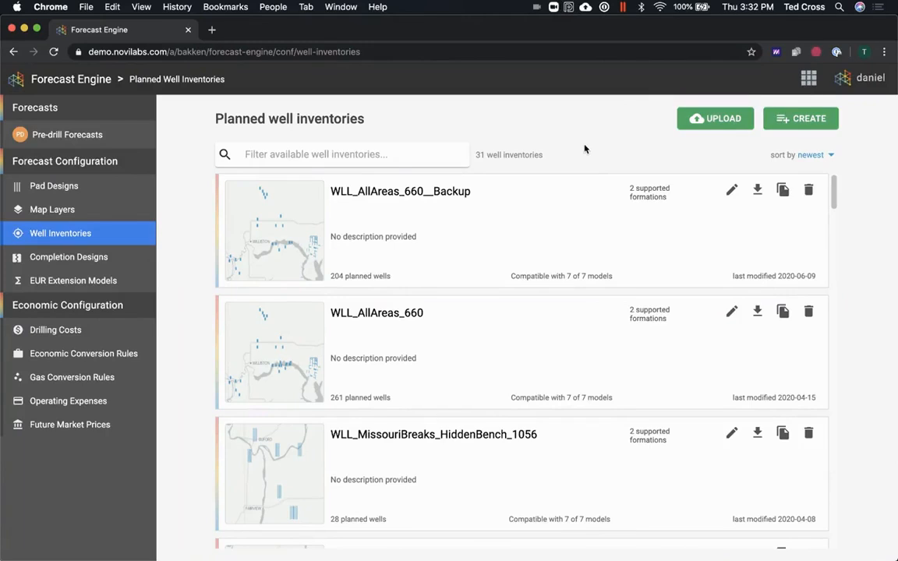
pyautogui.moveTo(585, 134)
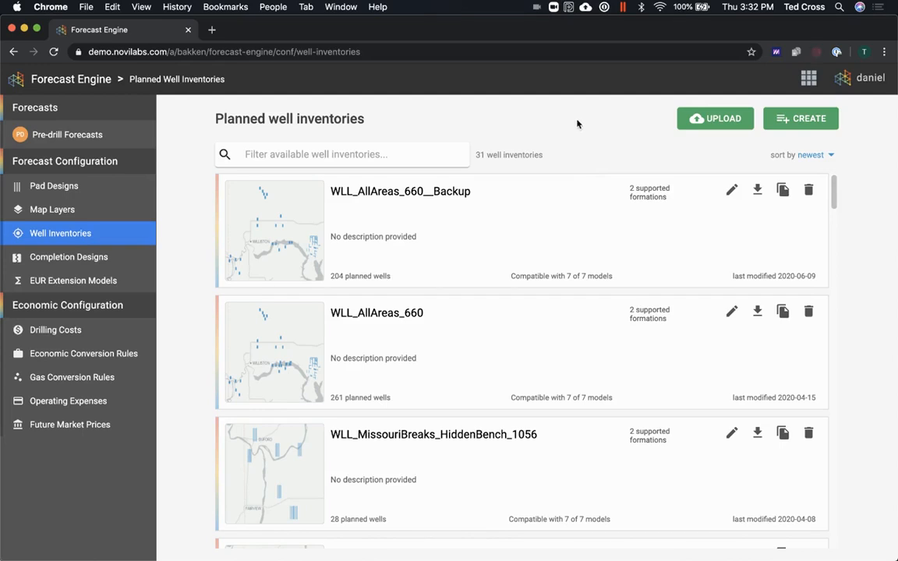
pyautogui.moveTo(542, 125)
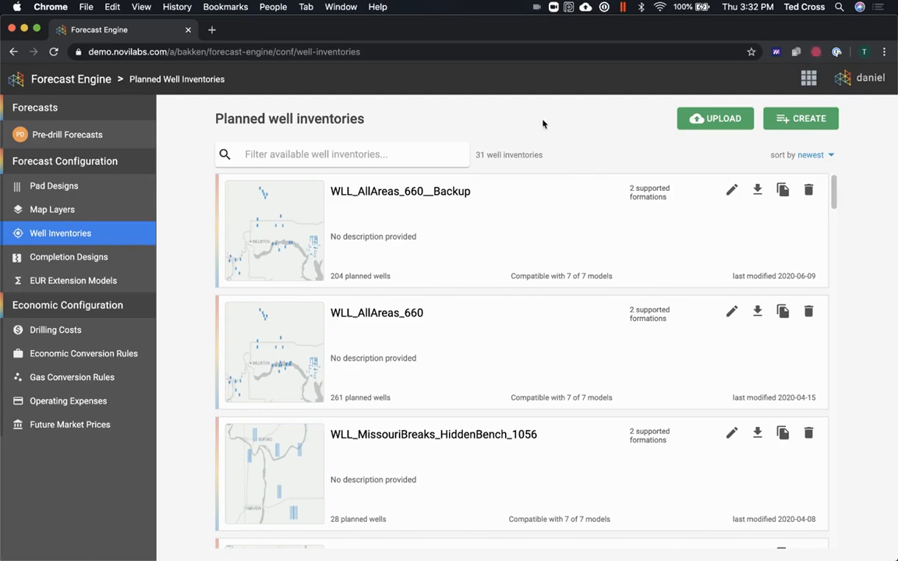
pyautogui.moveTo(530, 129)
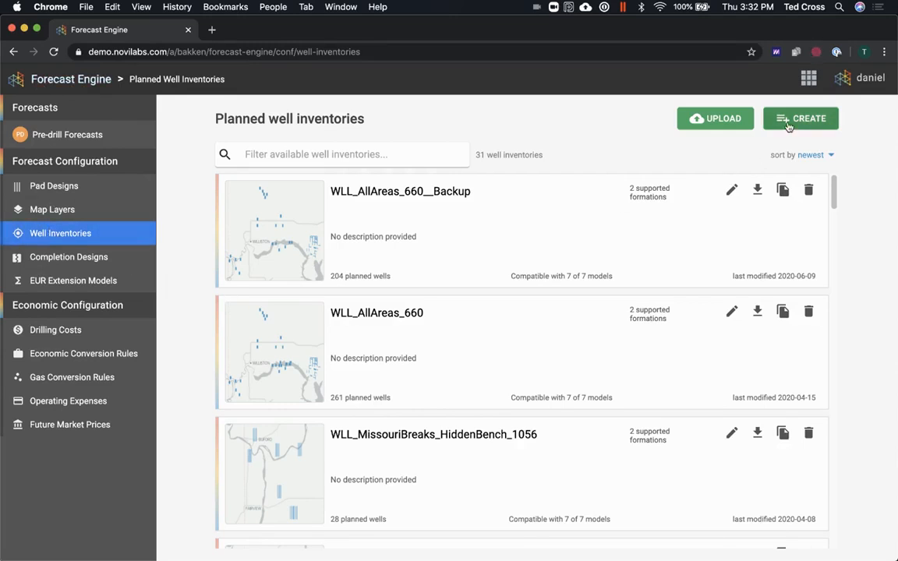
# Create the inventory Core_vs_Fringe_660_spacing targeting the BAKKEN and THREE FORKS formations
pyautogui.click(801, 119)
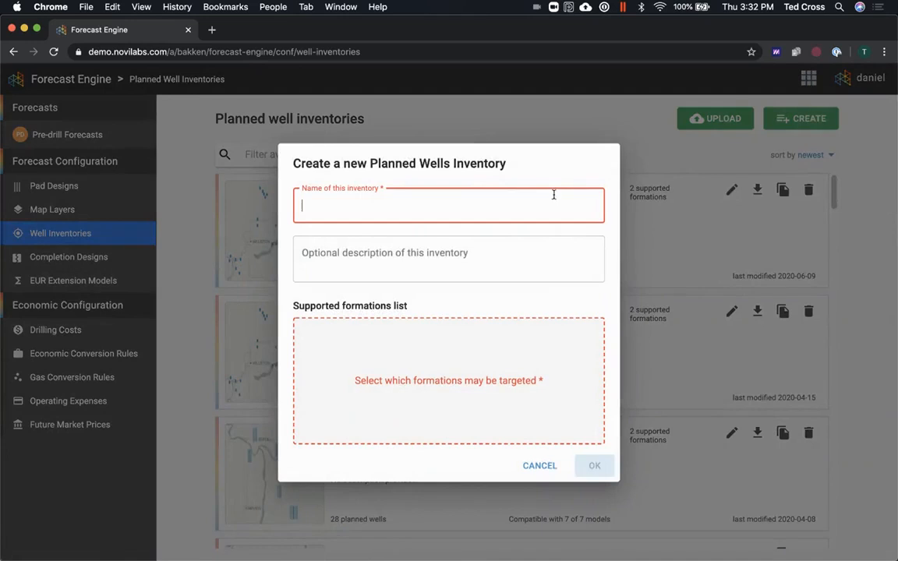
pyautogui.write('Core_vs_')
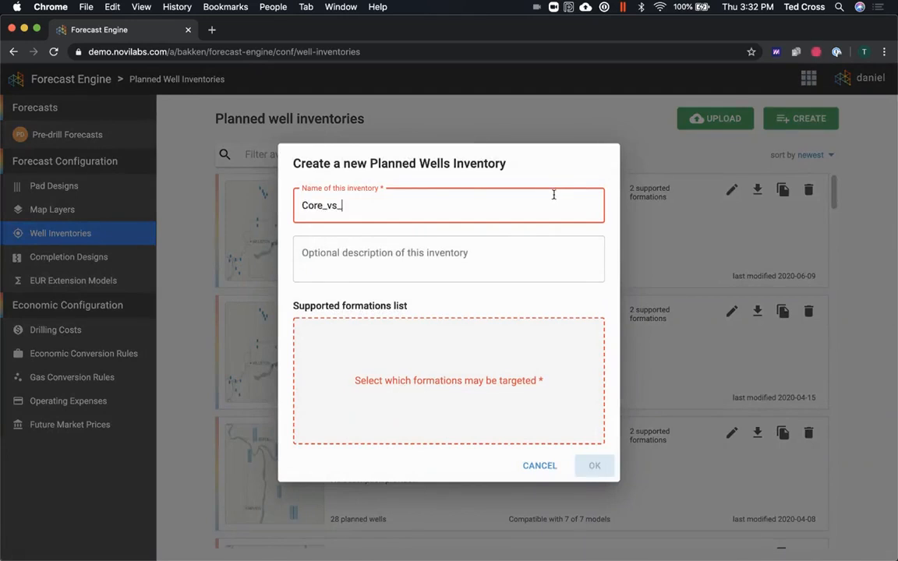
pyautogui.write('Fringe_660')
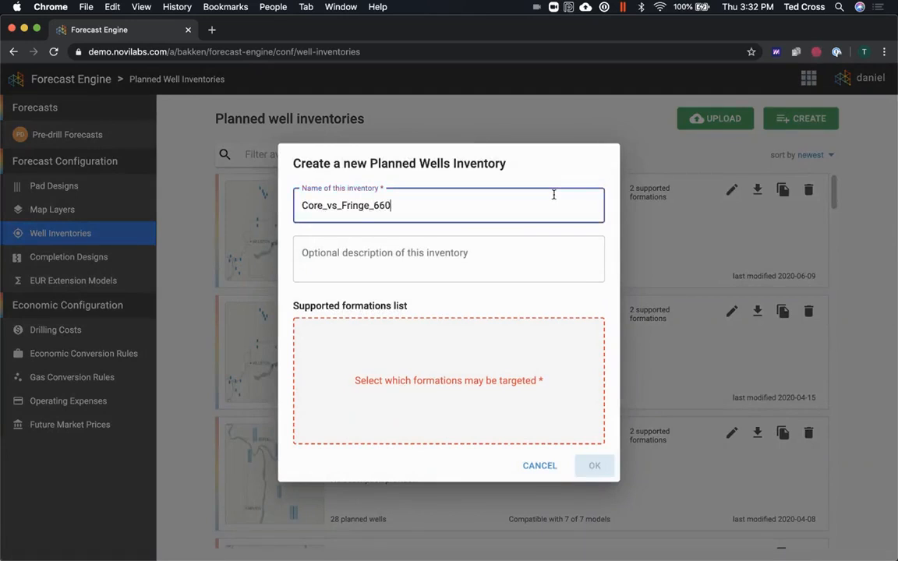
pyautogui.write('_spacing')
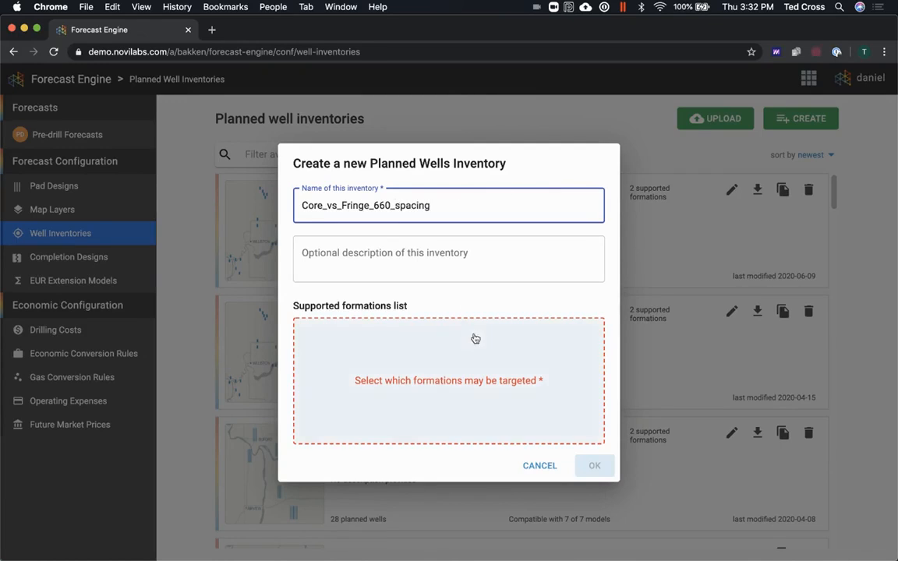
pyautogui.click(449, 380)
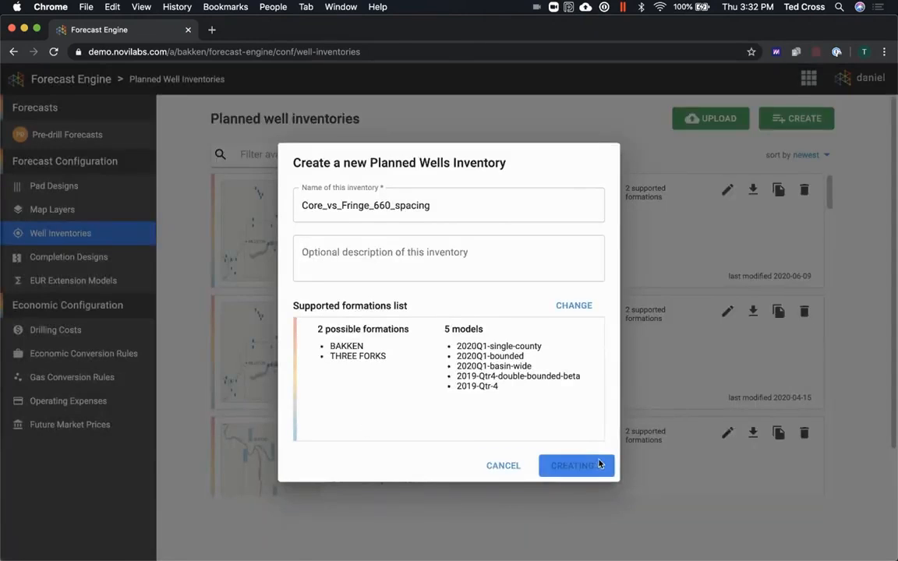
pyautogui.click(577, 464)
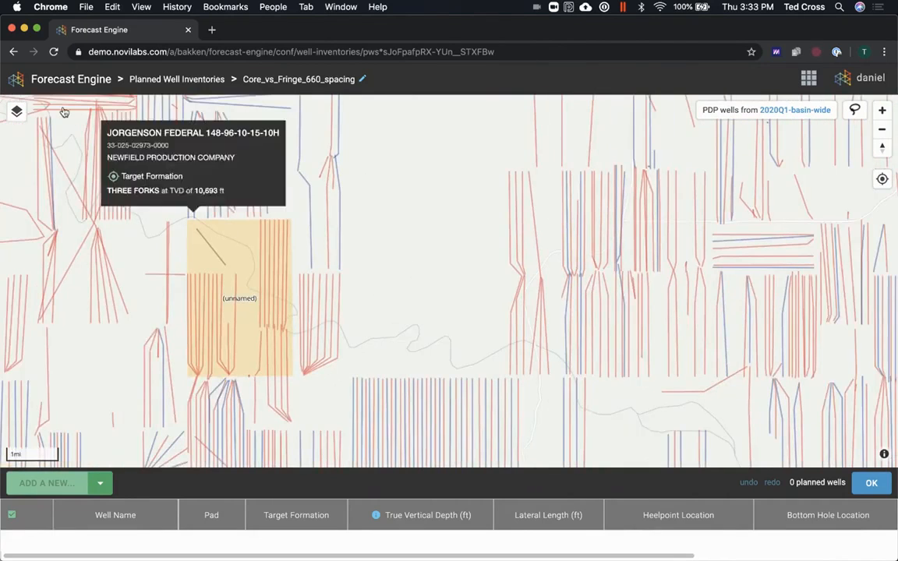
# Add a 660' (4/4) pad named Core1 from the filtered pad designs
pyautogui.click(16, 112)
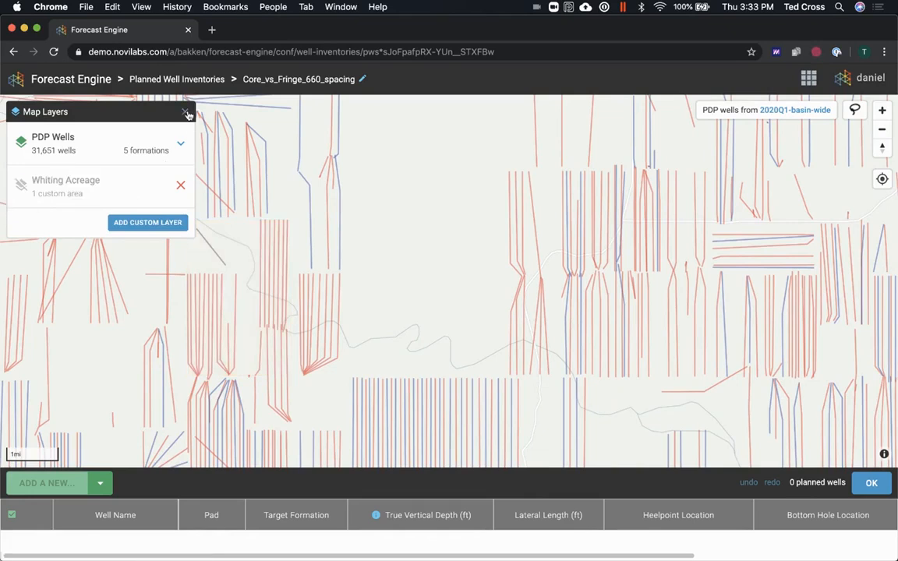
pyautogui.click(47, 483)
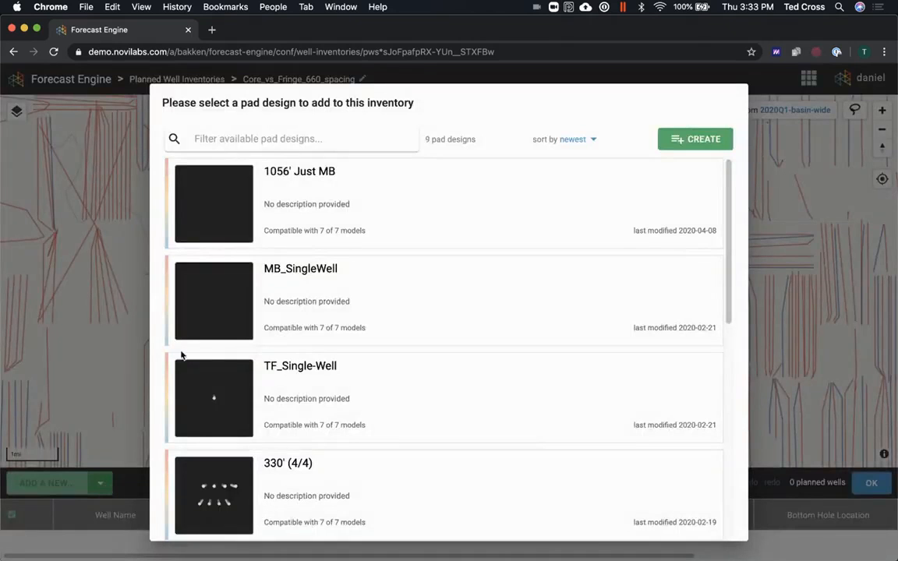
pyautogui.click(293, 139)
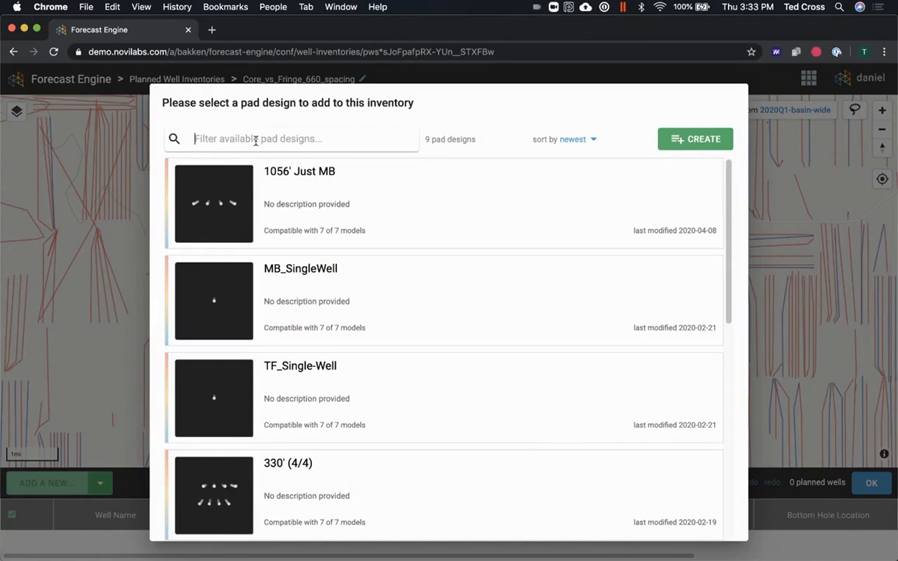
pyautogui.write('660')
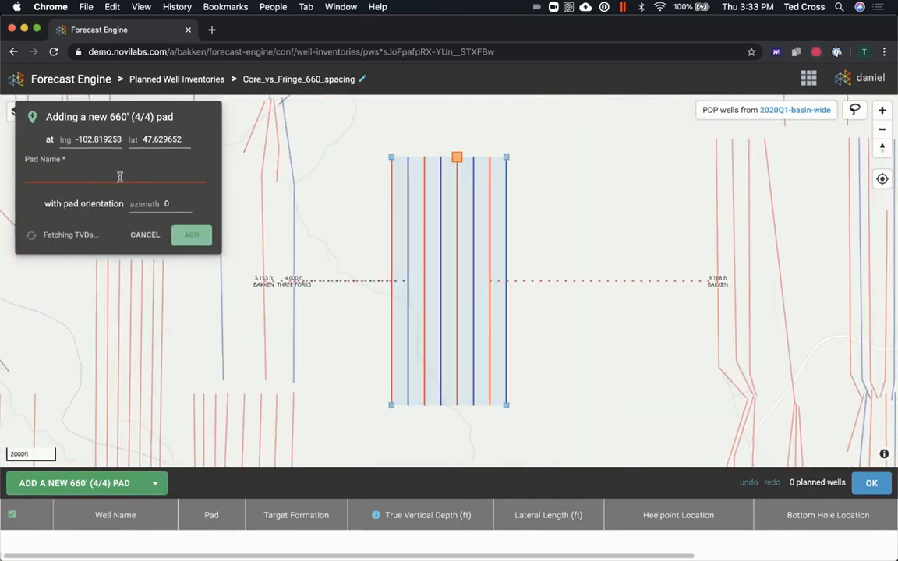
pyautogui.write('Core1')
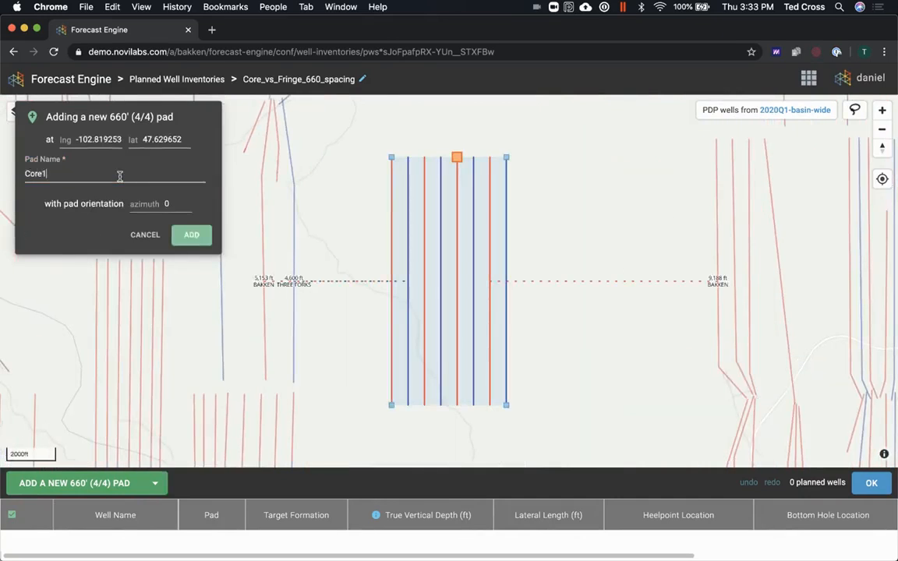
pyautogui.click(190, 234)
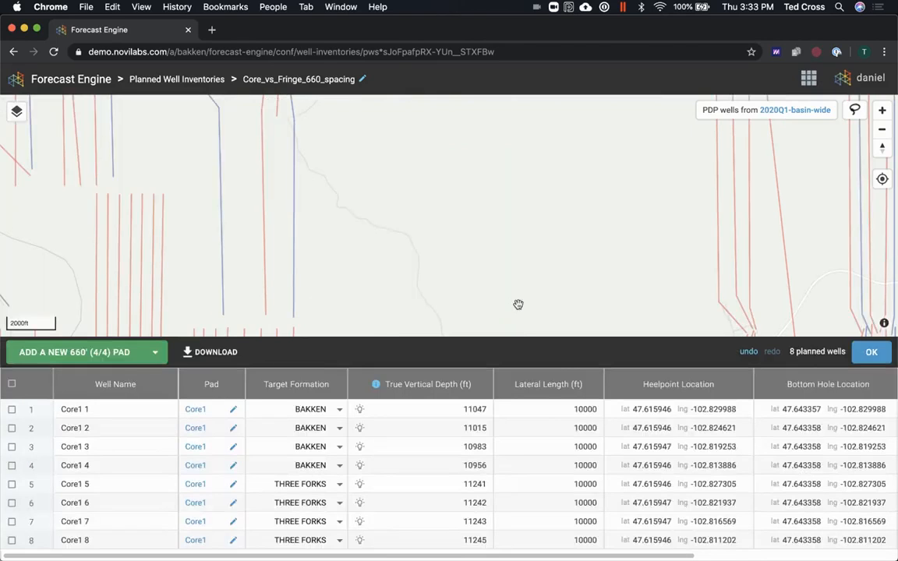
# Add a second 660' (4/4) pad named Core2, bringing the inventory to 16 wells
pyautogui.scroll(-3)
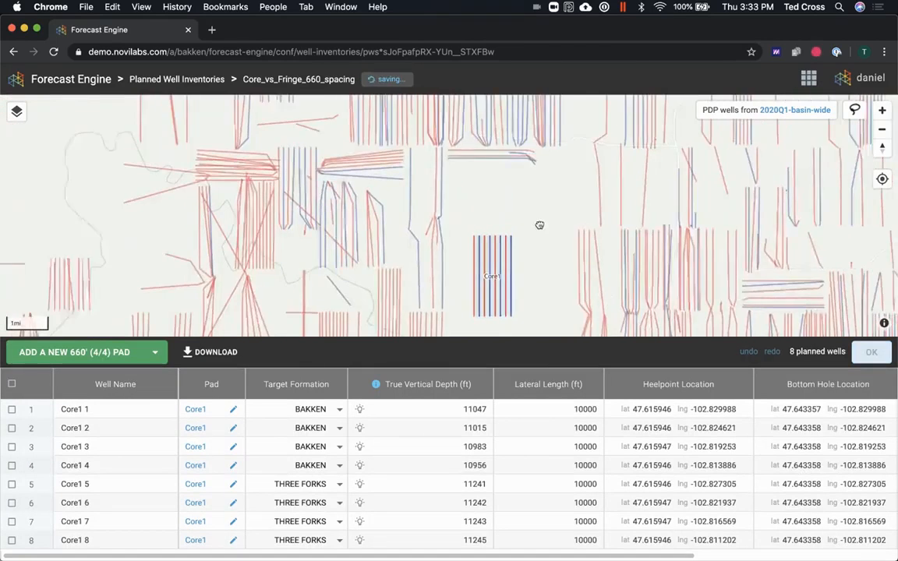
pyautogui.click(75, 352)
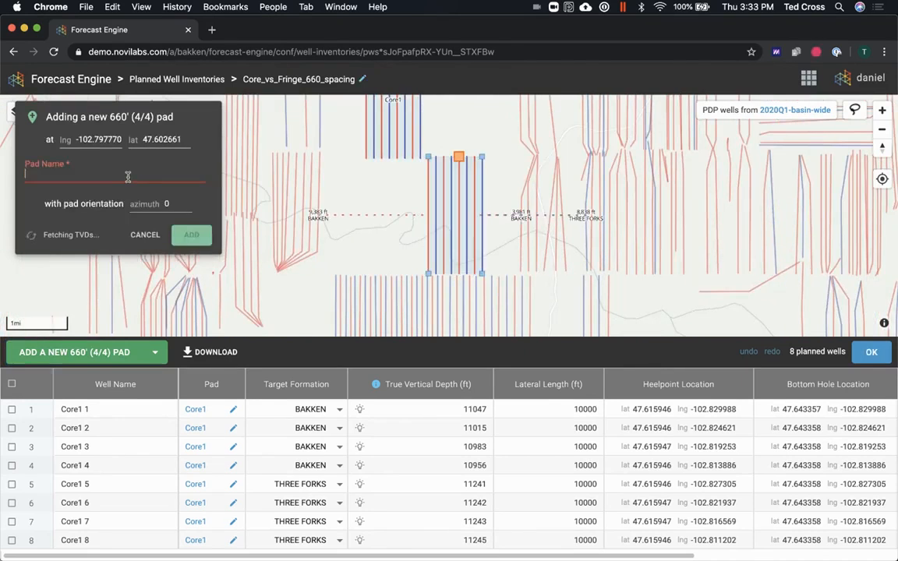
pyautogui.write('Core2')
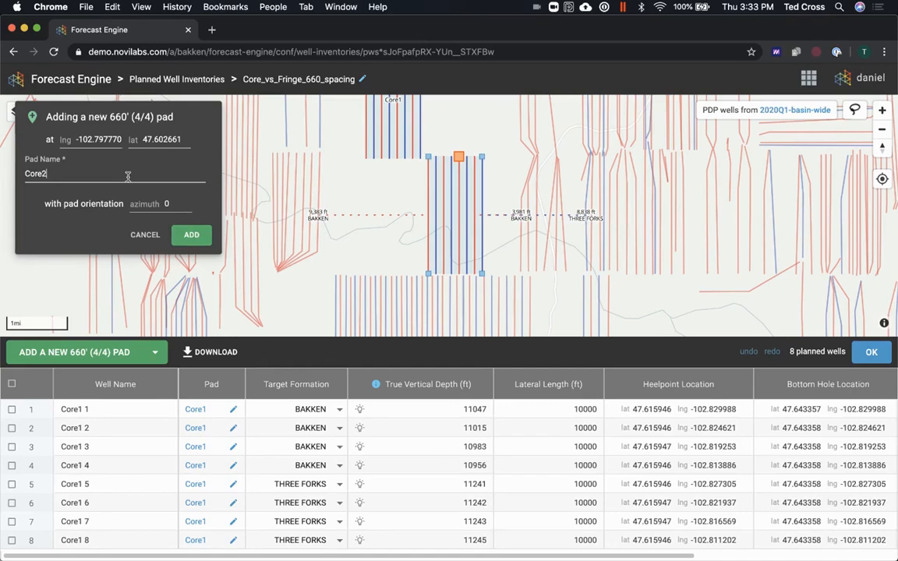
pyautogui.click(190, 234)
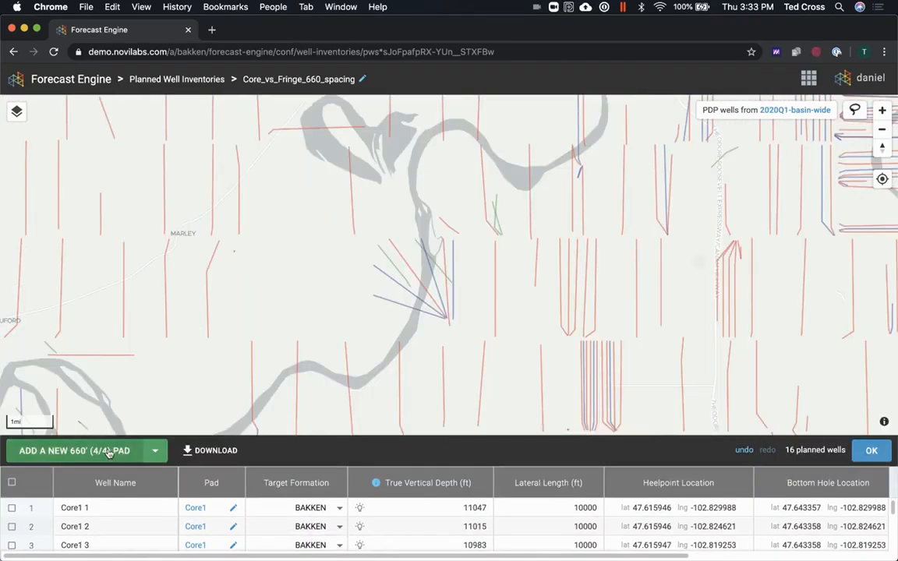
# Add a 660' (4/4) pad named Fringe1
pyautogui.click(74, 451)
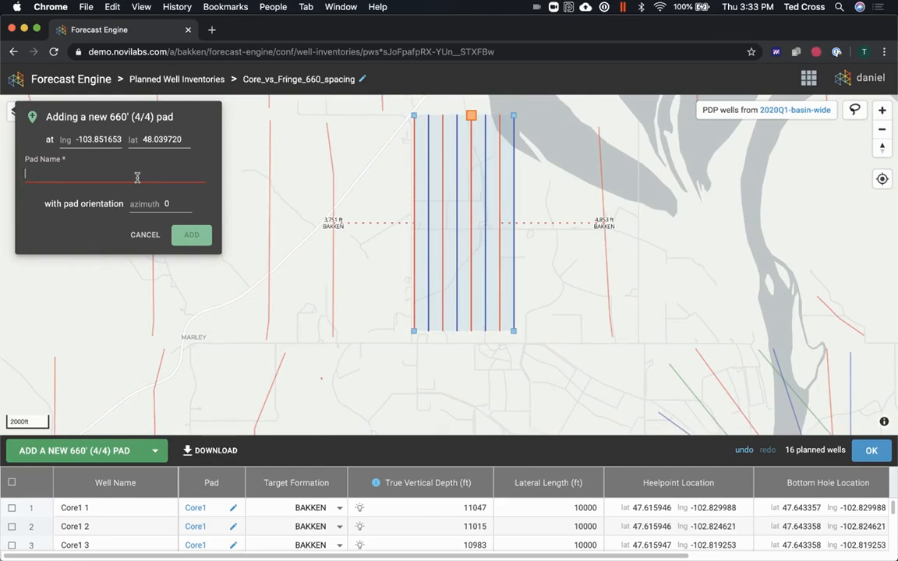
pyautogui.write('Fringe1')
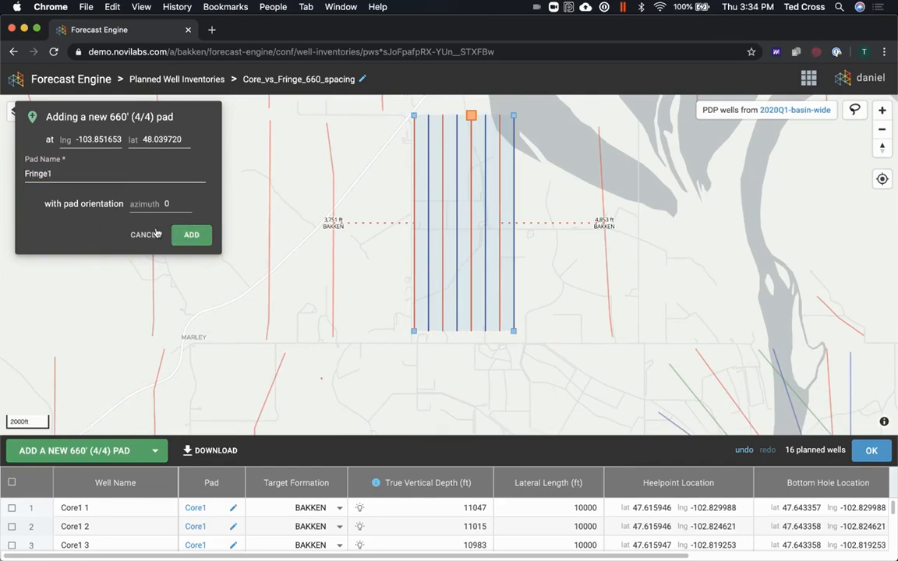
pyautogui.click(190, 234)
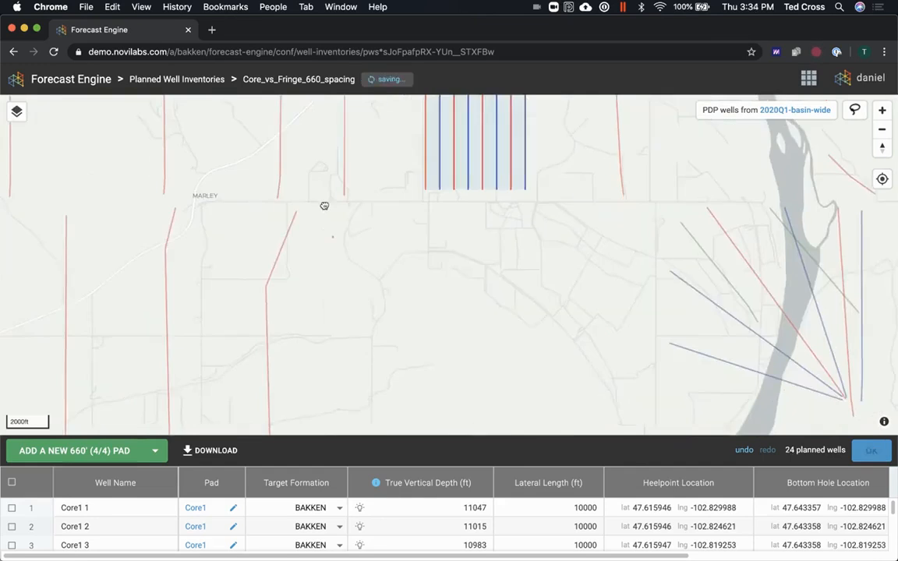
# Add the Fringe2 pad and save the inventory with 32 planned wells
pyautogui.click(75, 450)
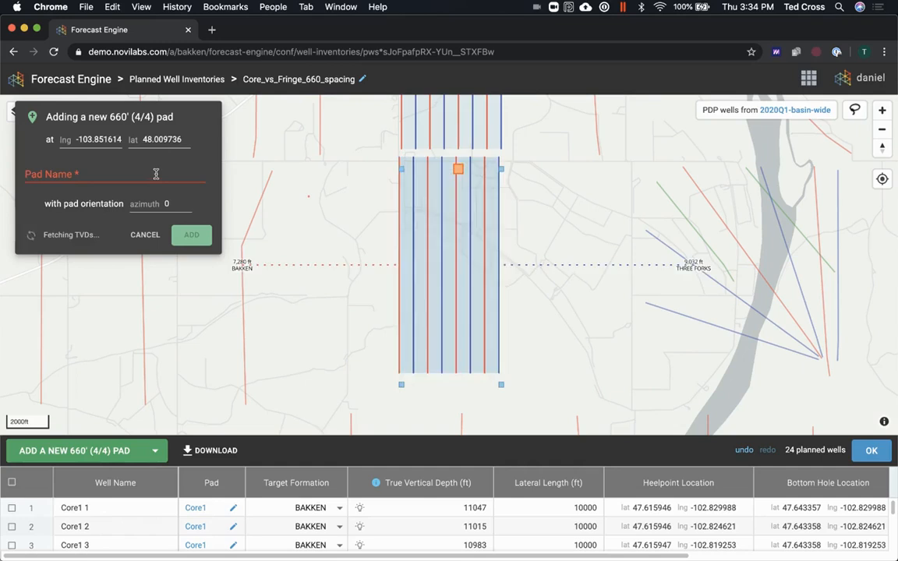
pyautogui.write('Fr')
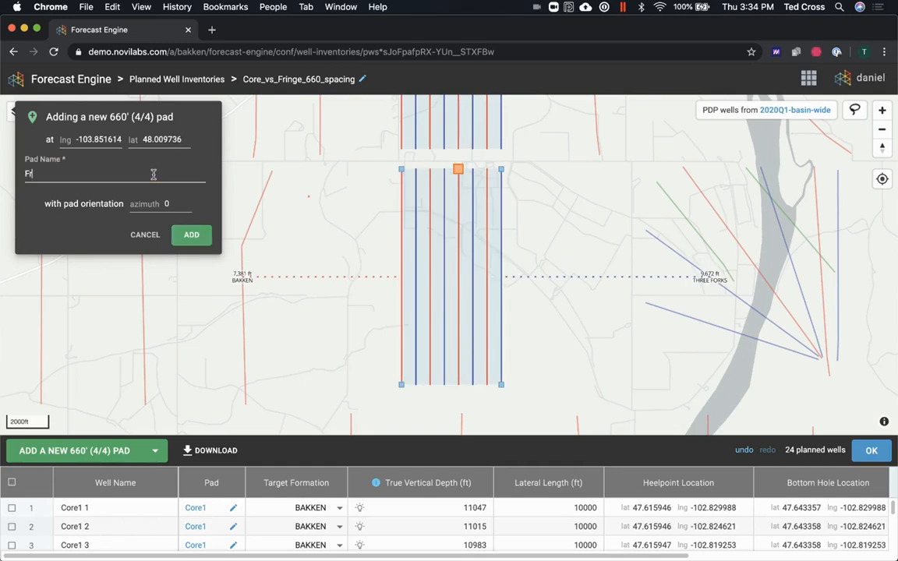
pyautogui.click(191, 234)
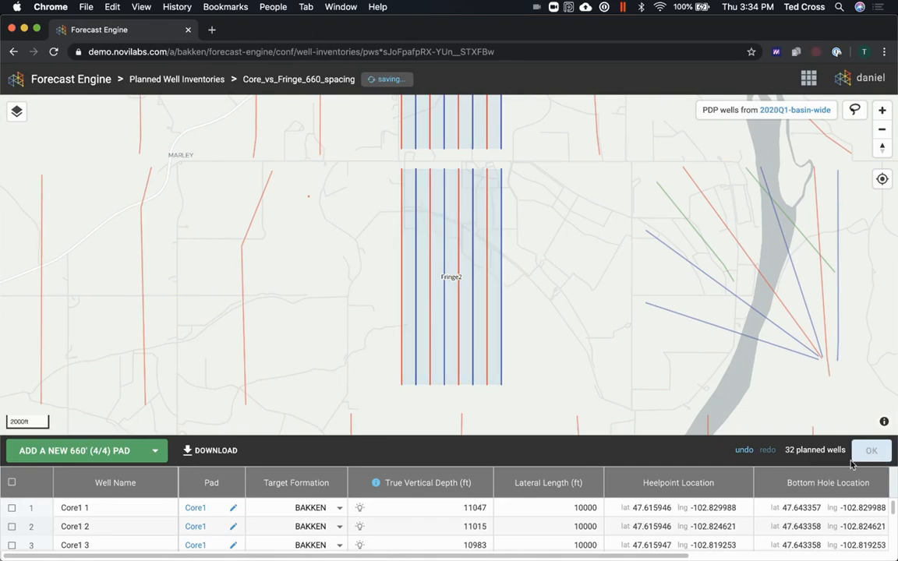
pyautogui.click(871, 451)
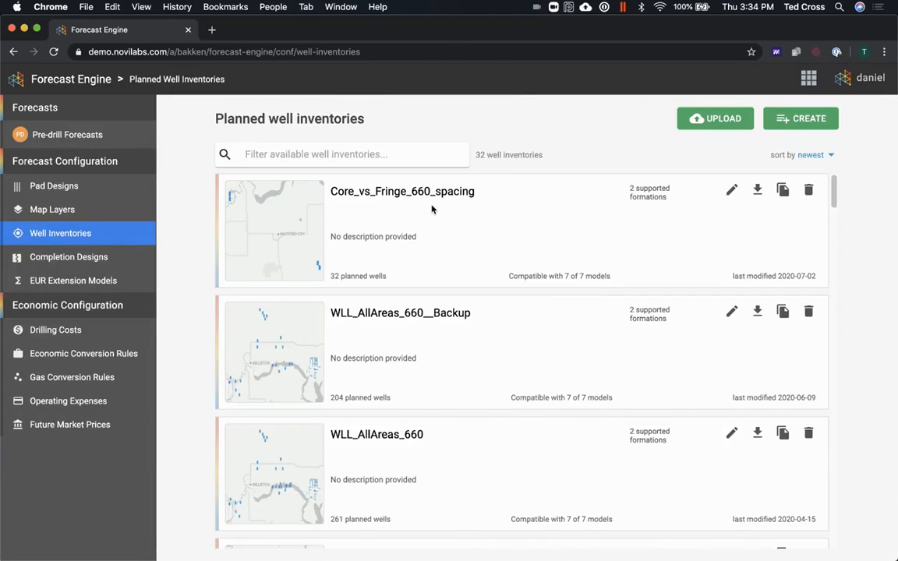
pyautogui.moveTo(518, 224)
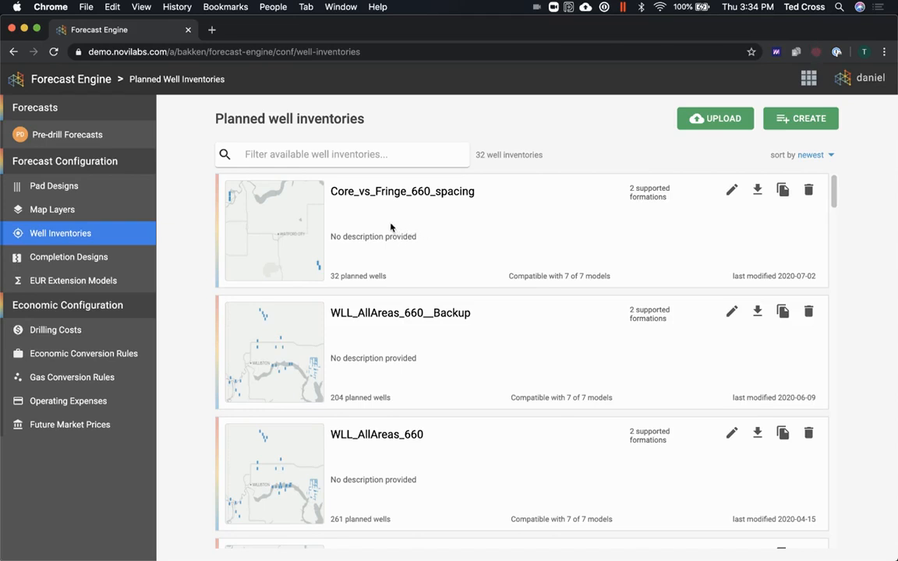
pyautogui.moveTo(782, 191)
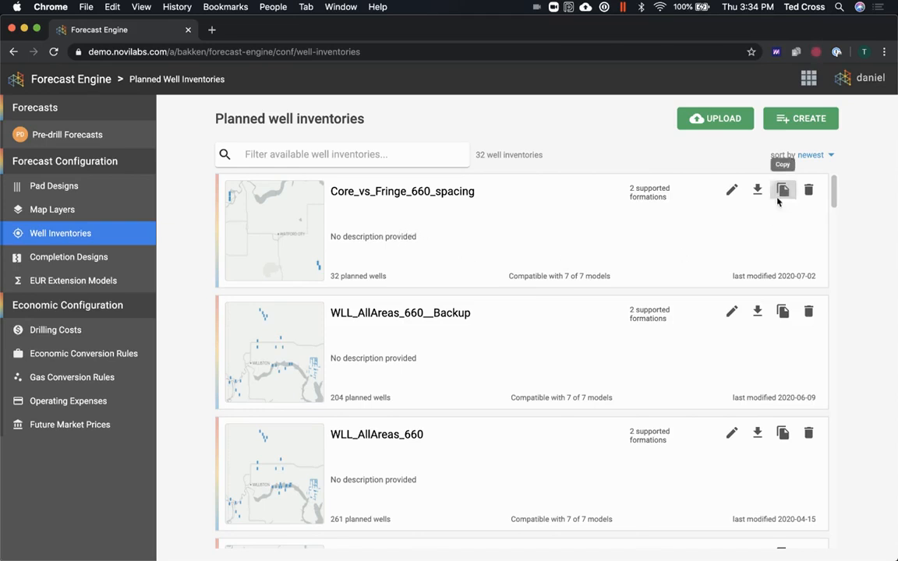
# Copy Core_vs_Fringe_660_spacing into a new inventory named Core_vs_Fringe_5280_spacing
pyautogui.click(783, 190)
pyautogui.write('Core_vs_Fringe_5280_spacing')
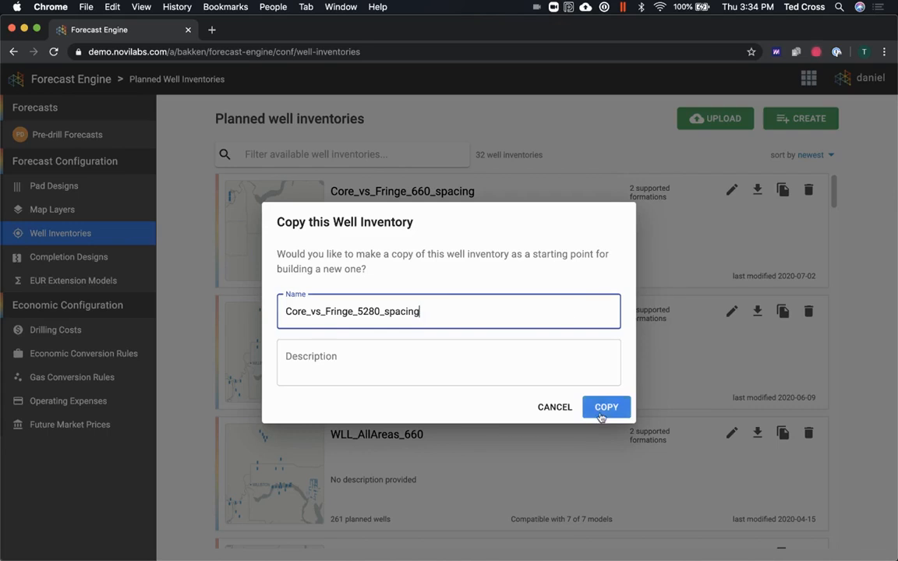
pyautogui.click(604, 406)
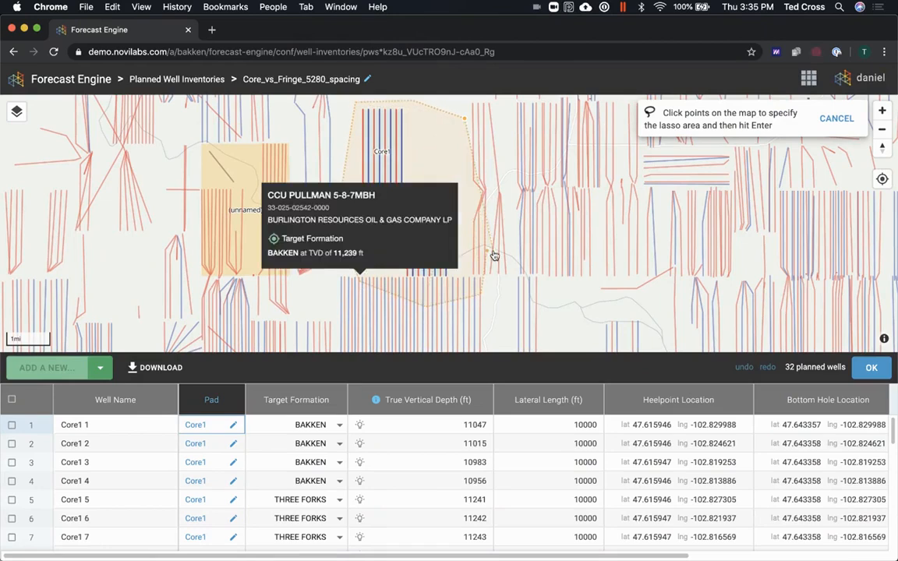
# Replace the Core pads with single wells, Core2 targeting Three Forks, and save at 18 wells
pyautogui.click(561, 234)
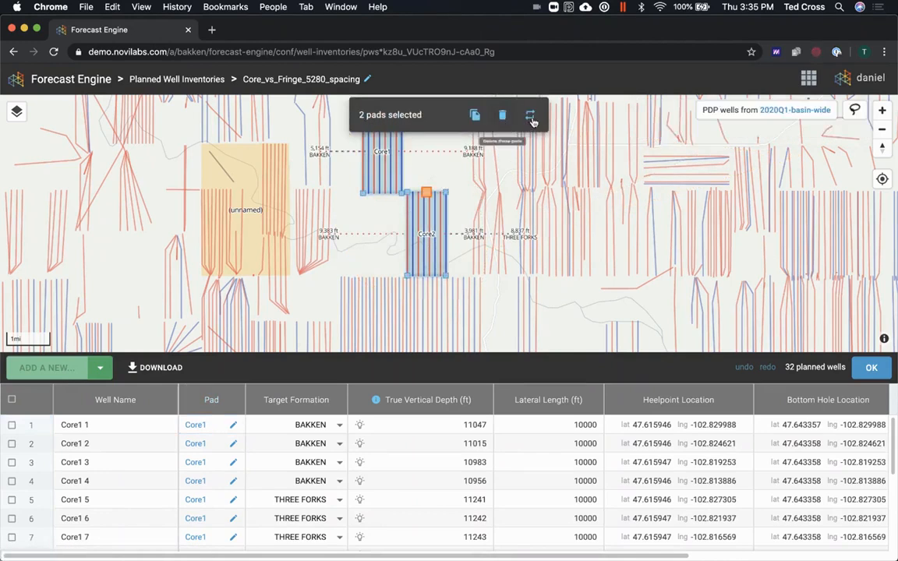
pyautogui.click(530, 115)
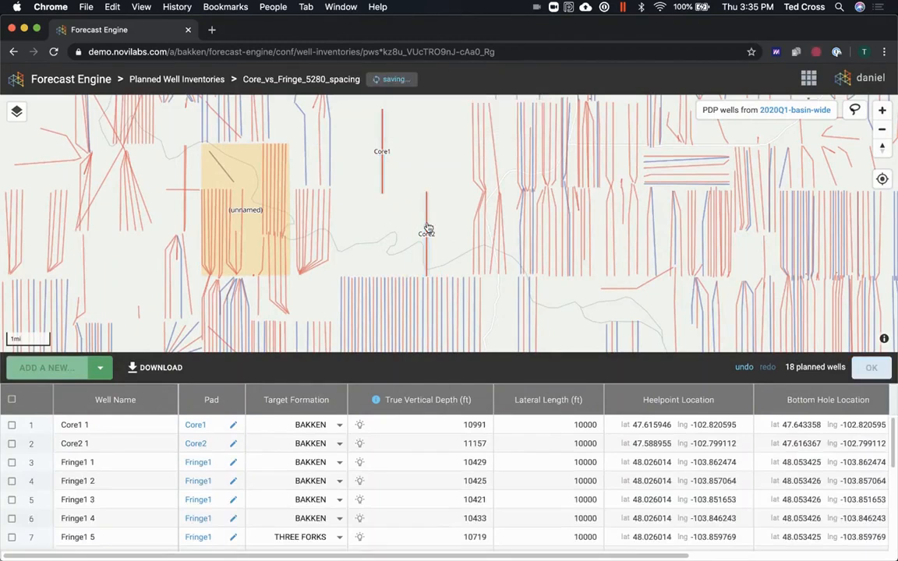
pyautogui.click(427, 228)
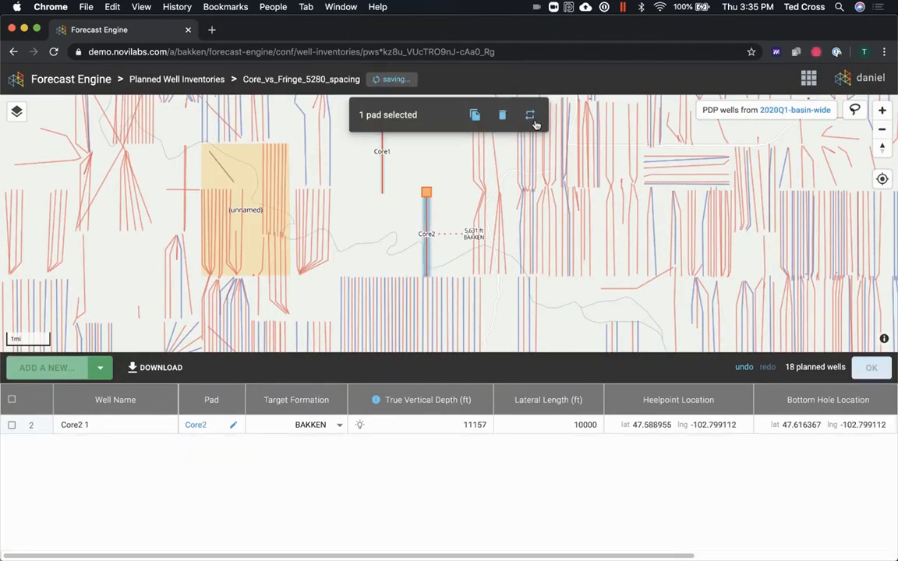
pyautogui.click(530, 115)
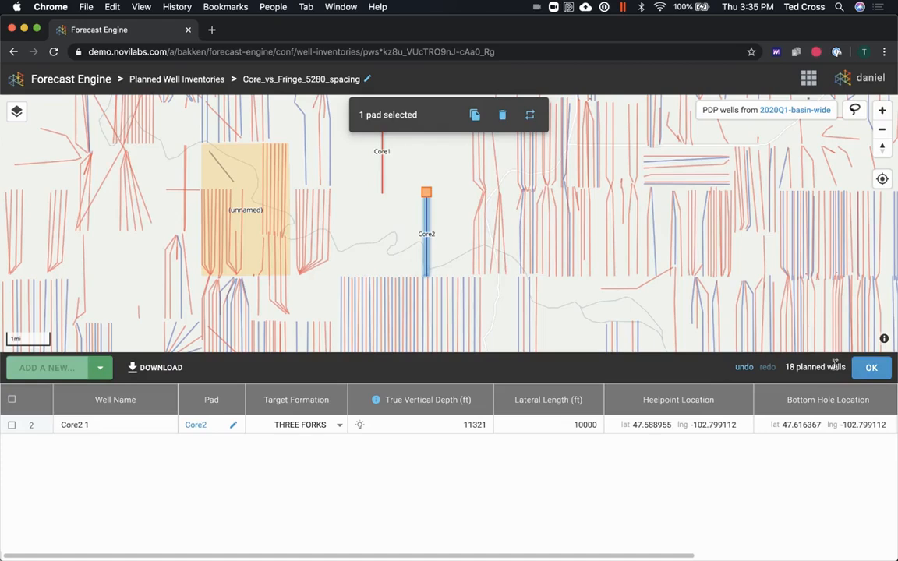
pyautogui.click(176, 78)
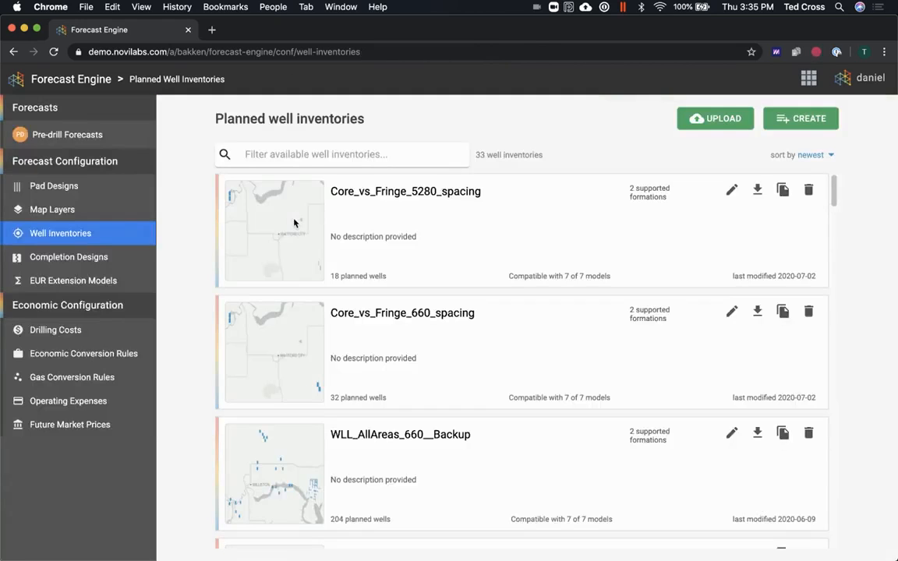
pyautogui.moveTo(567, 233)
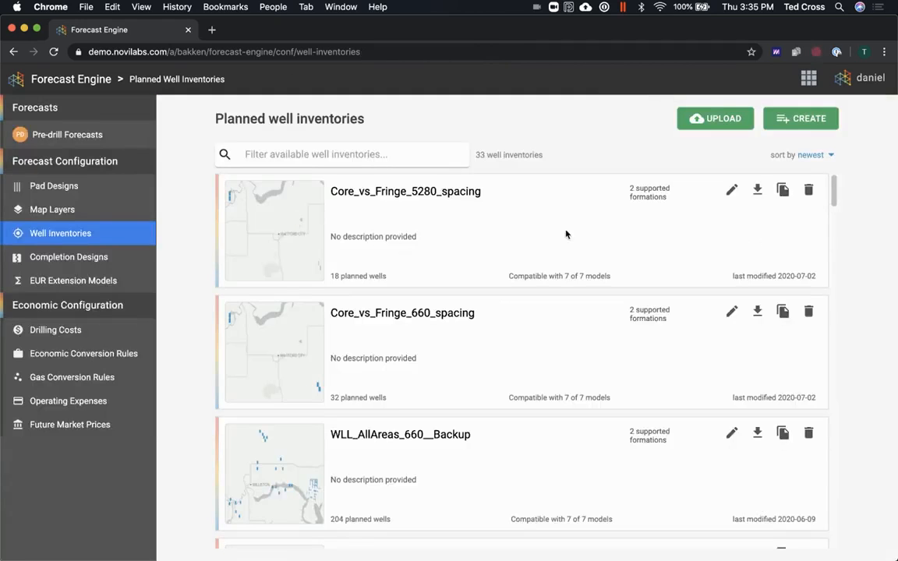
# Reduce the Fringe1 and Fringe2 pads to single-well designs, leaving 4 planned wells
pyautogui.click(406, 190)
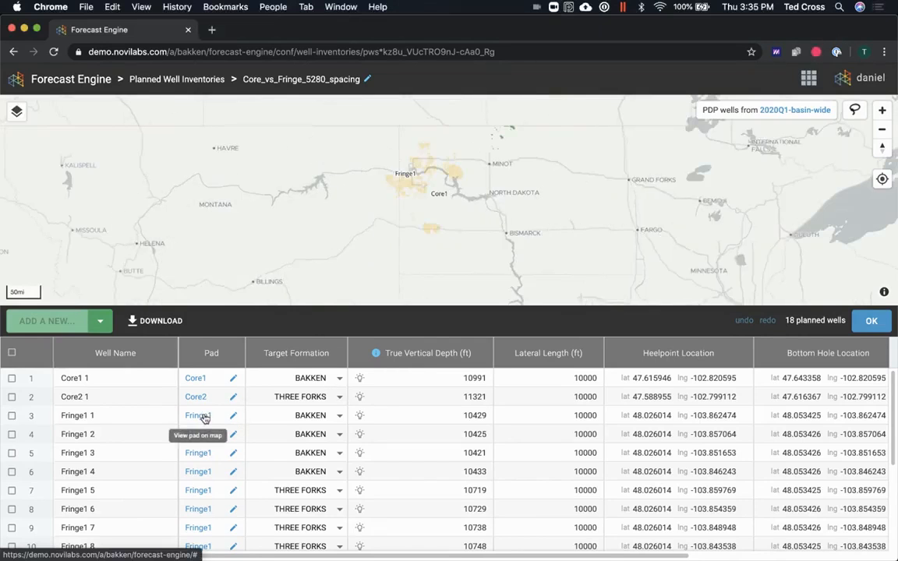
pyautogui.click(197, 415)
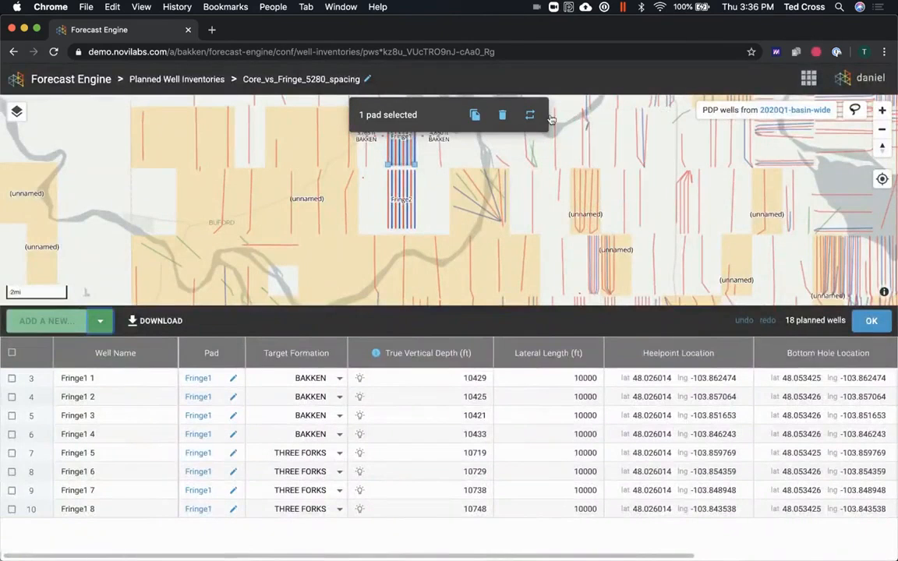
pyautogui.click(530, 115)
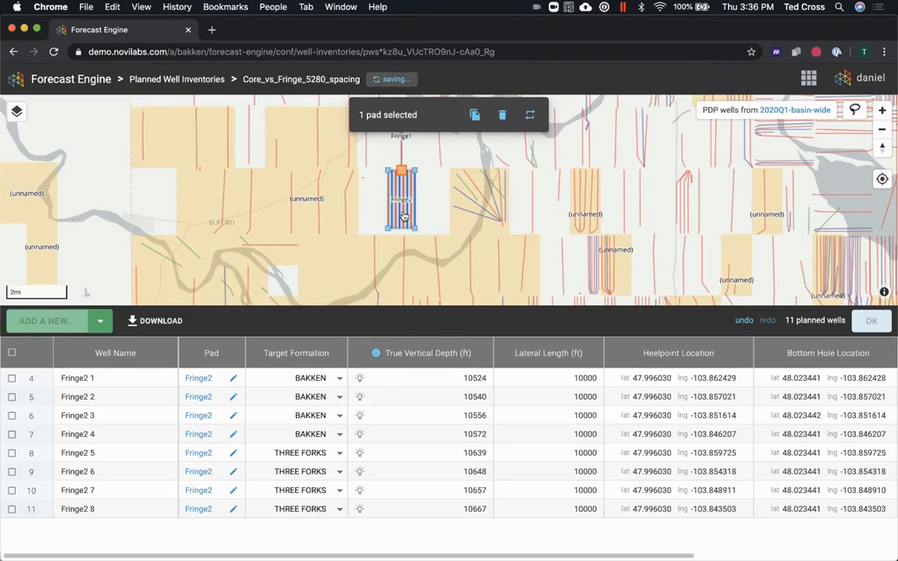
pyautogui.click(529, 115)
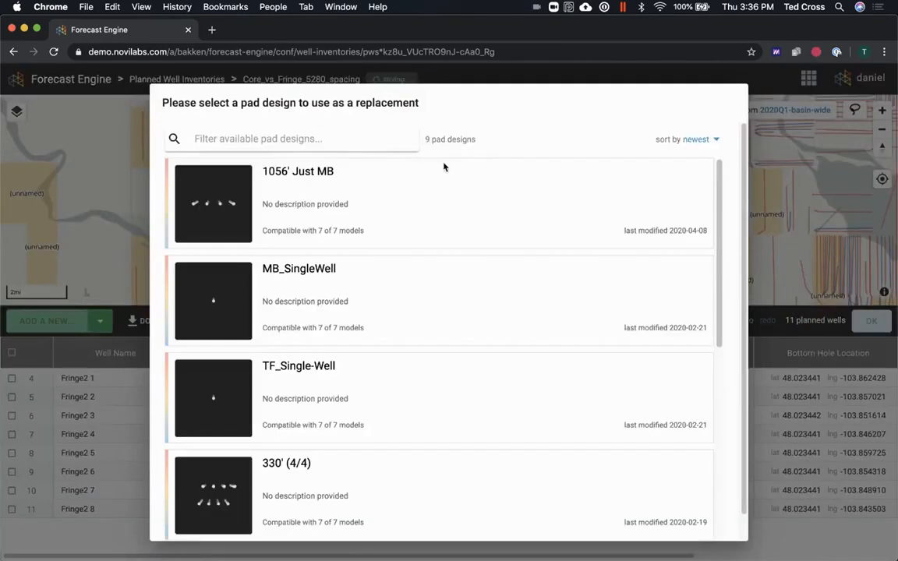
pyautogui.click(297, 170)
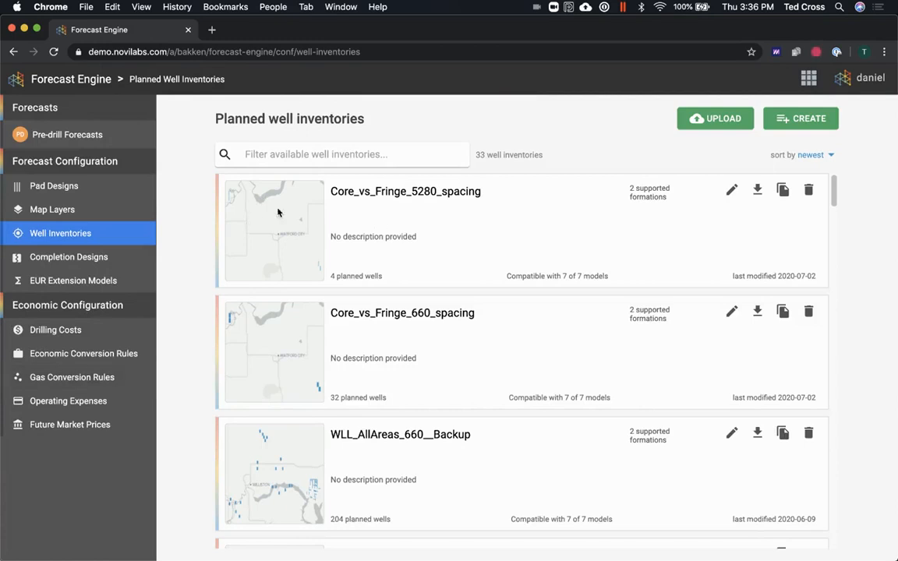
pyautogui.moveTo(322, 318)
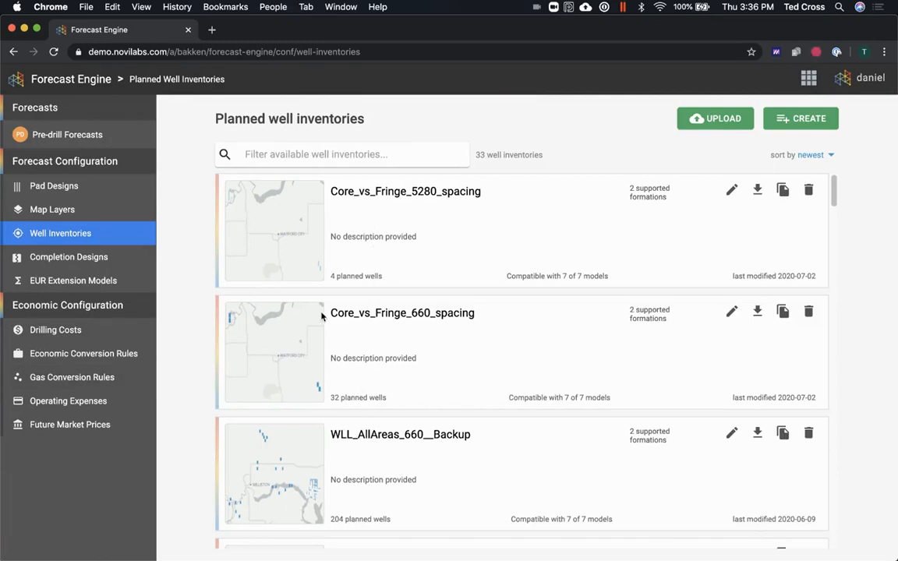
# Create a pre-drill forecast set named CorevsFringe_WaterStudy_5280
pyautogui.click(67, 134)
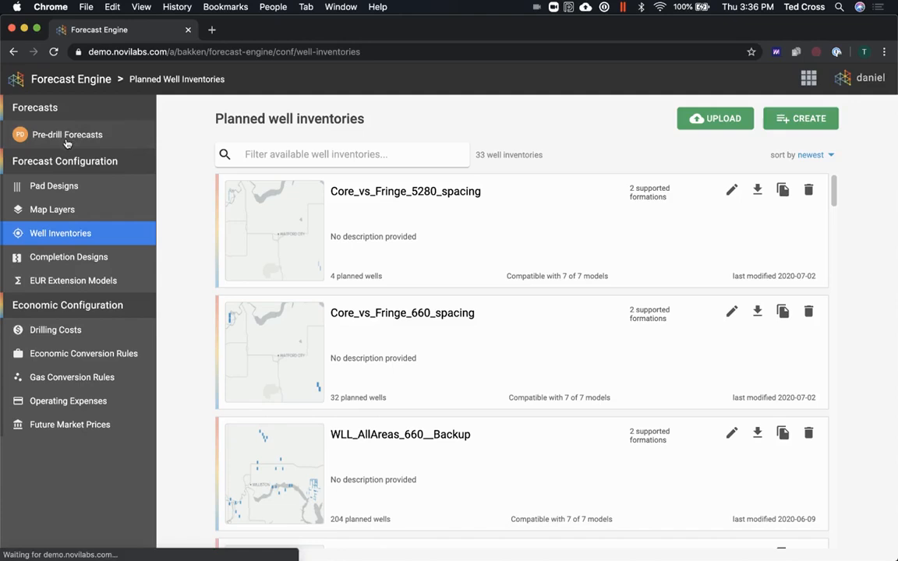
pyautogui.click(67, 134)
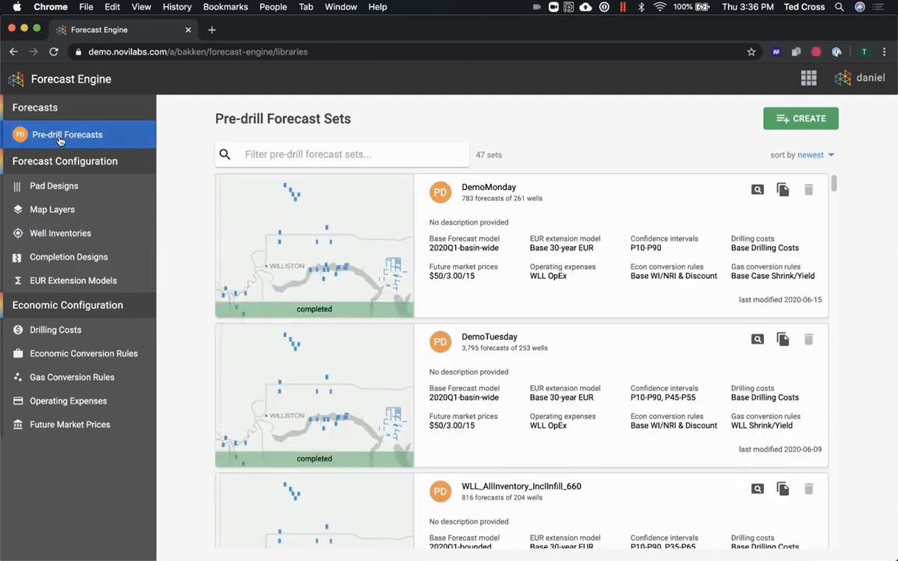
pyautogui.click(801, 118)
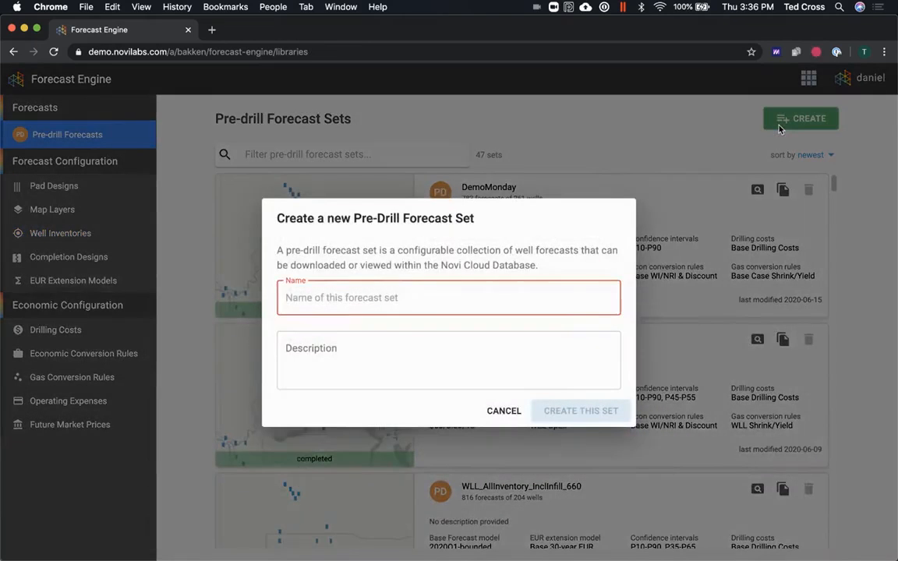
pyautogui.moveTo(572, 334)
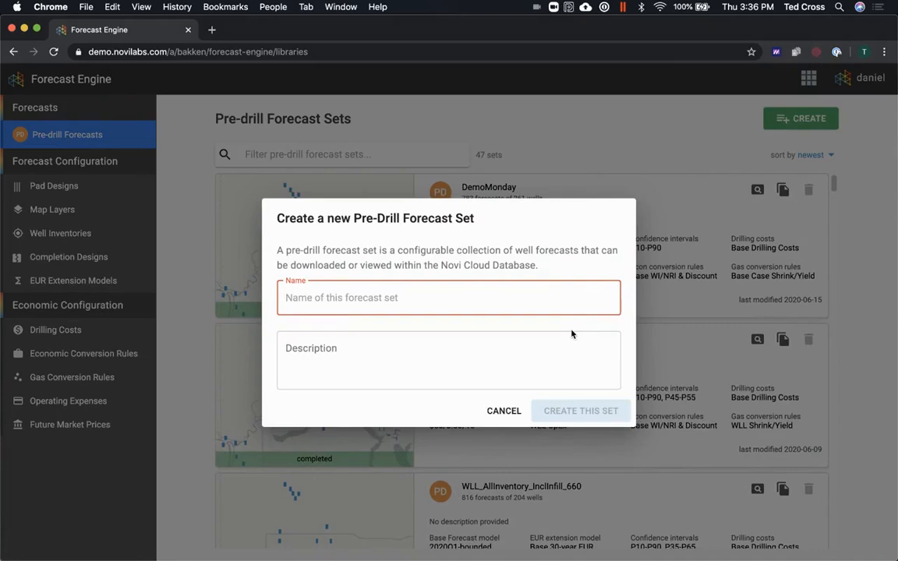
pyautogui.write('CorevsFringe')
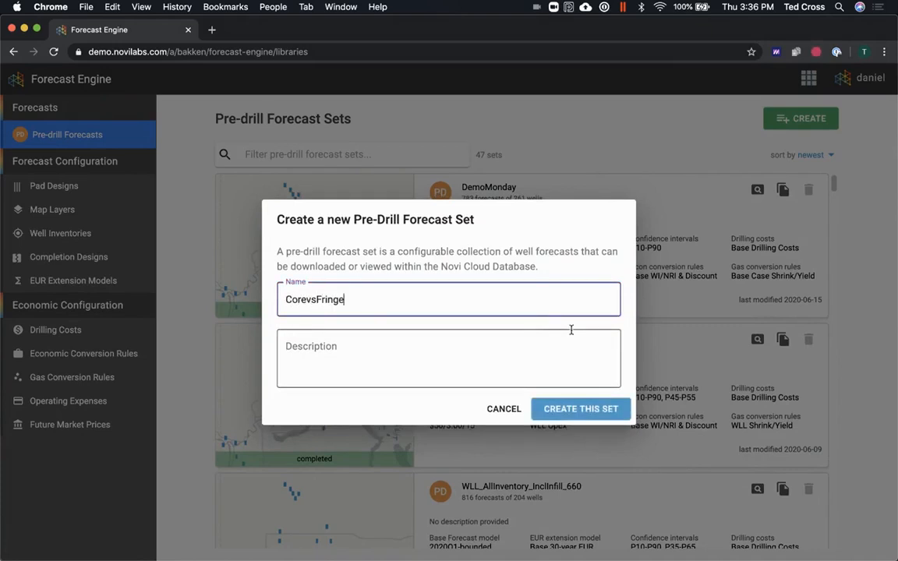
pyautogui.write('_WaterStudy')
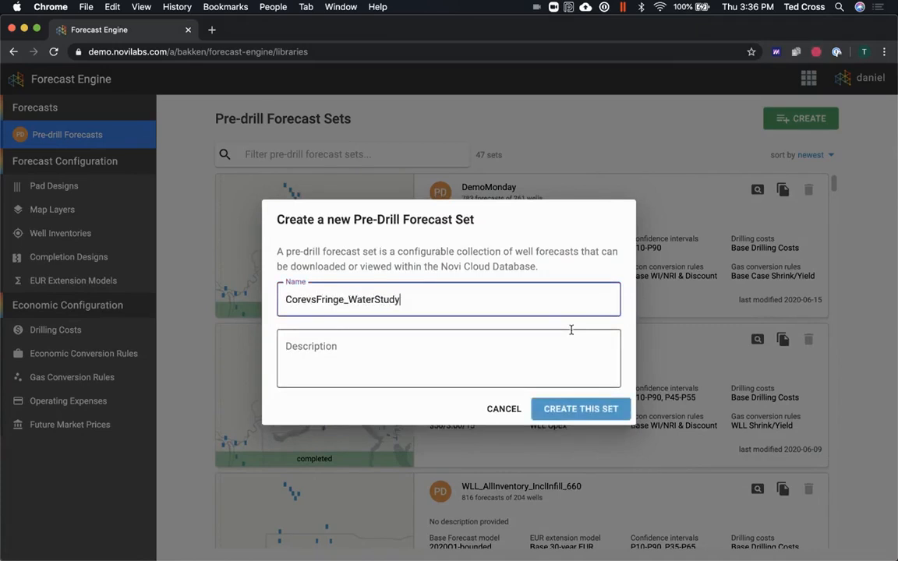
pyautogui.write('_5280')
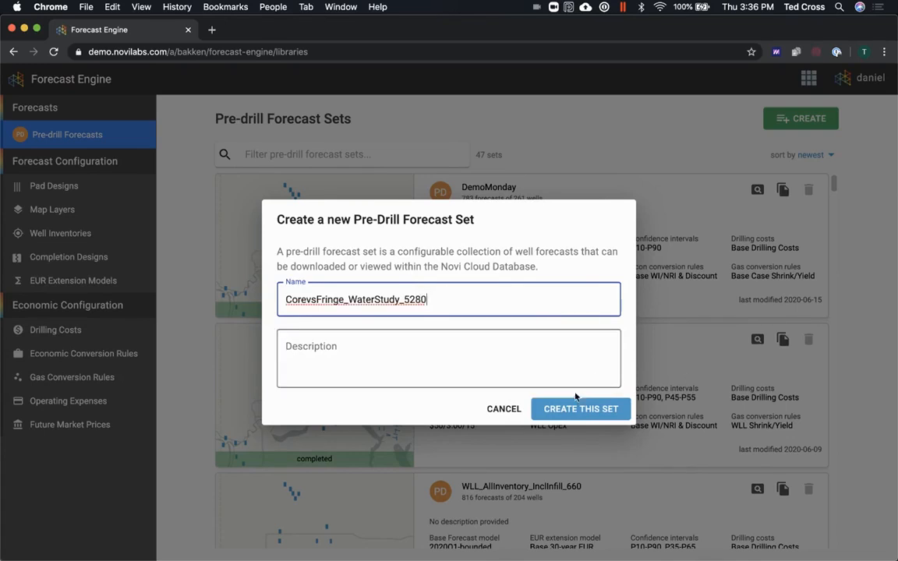
pyautogui.click(580, 409)
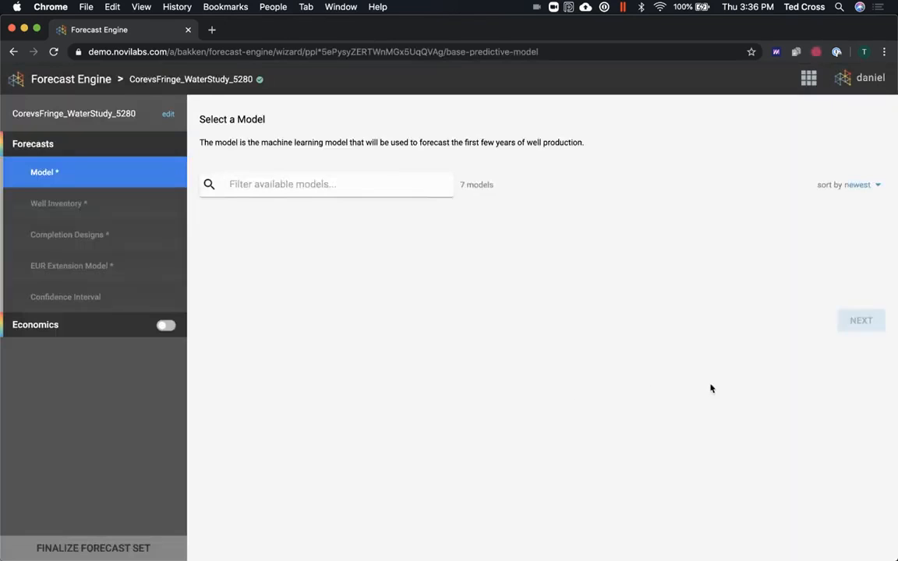
# Use the 2020Q1-basin-wide model and the Core_vs_Fringe_5280_spacing inventory for the set
pyautogui.click(225, 255)
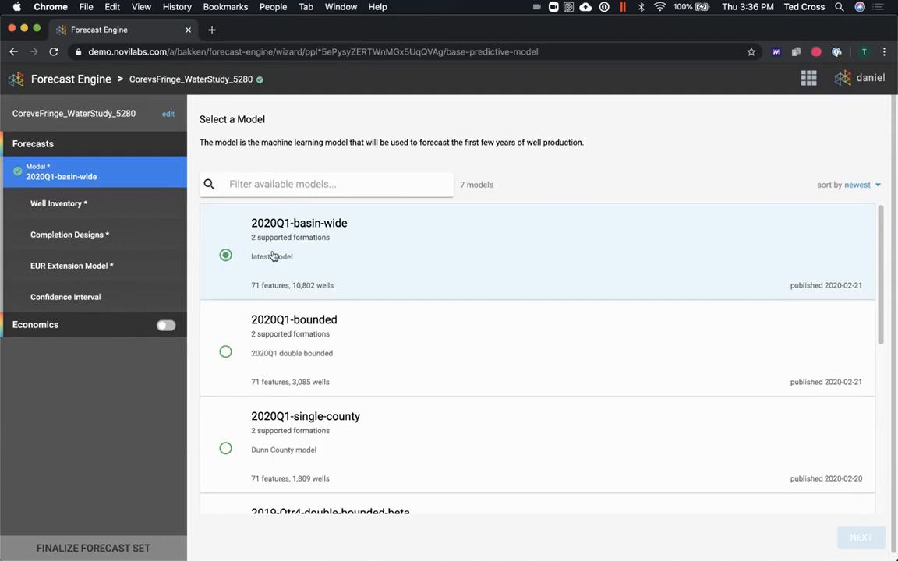
pyautogui.click(861, 536)
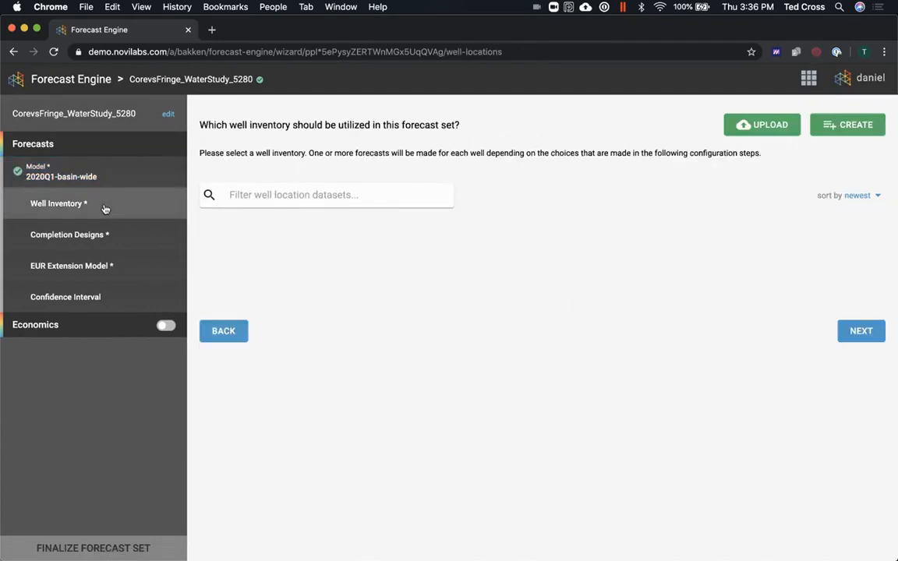
pyautogui.click(56, 202)
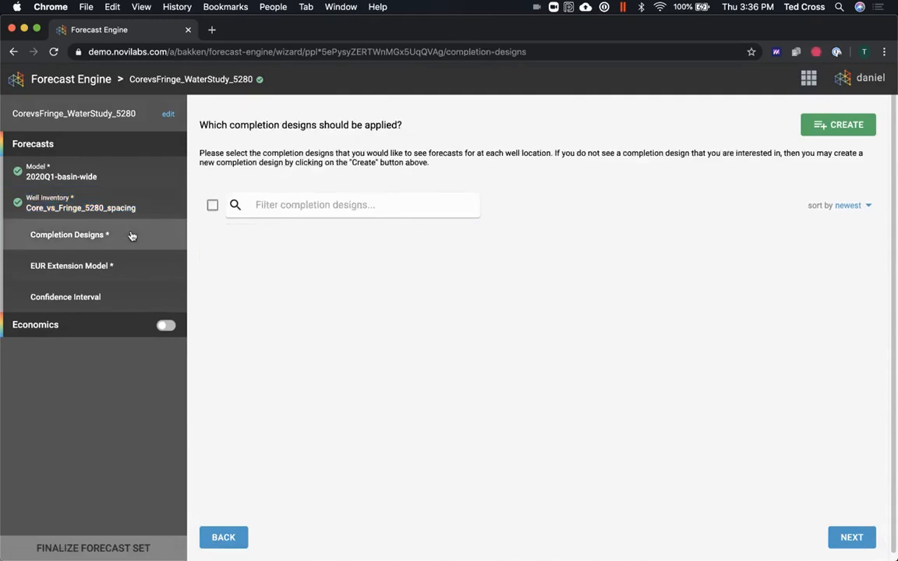
# Select all seven HighRez completion designs via the 'high' filter
pyautogui.click(68, 234)
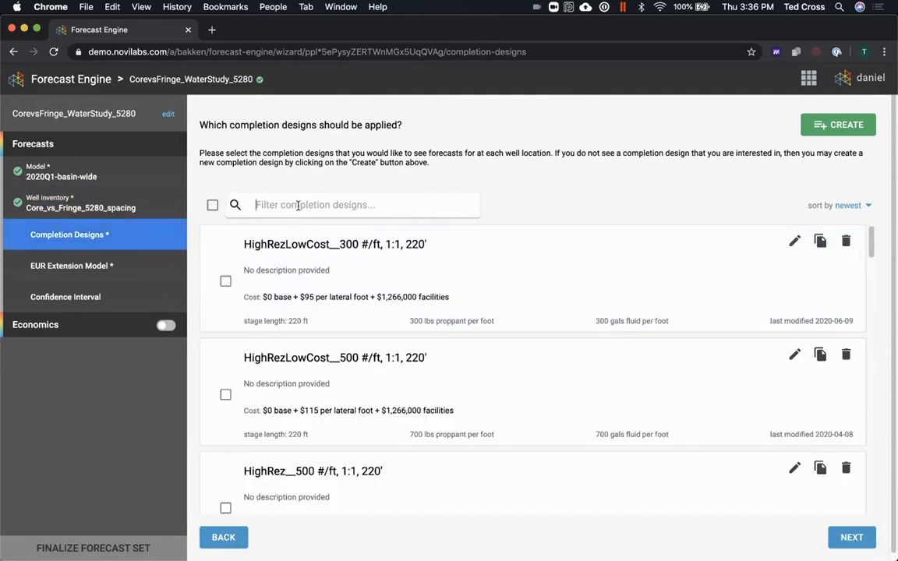
pyautogui.write('highrez_')
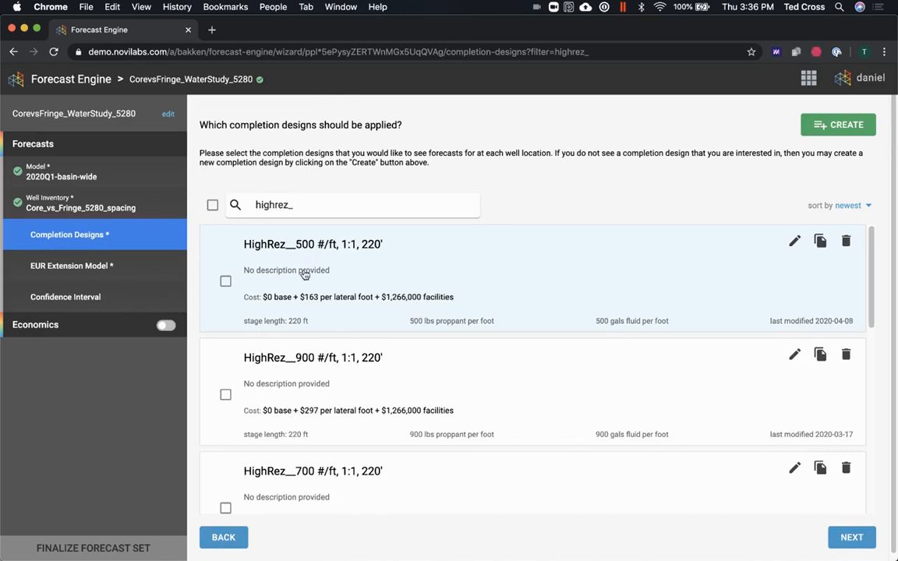
pyautogui.click(212, 206)
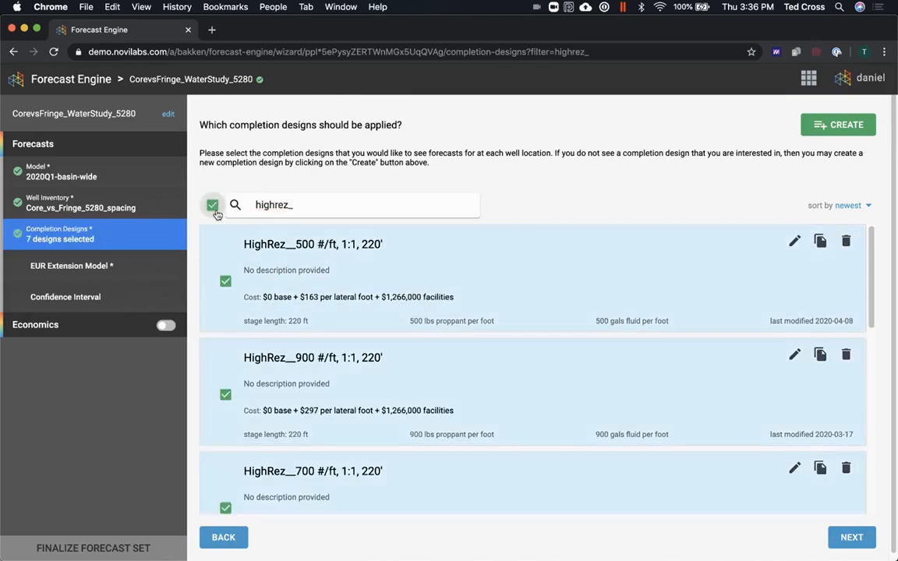
pyautogui.click(71, 265)
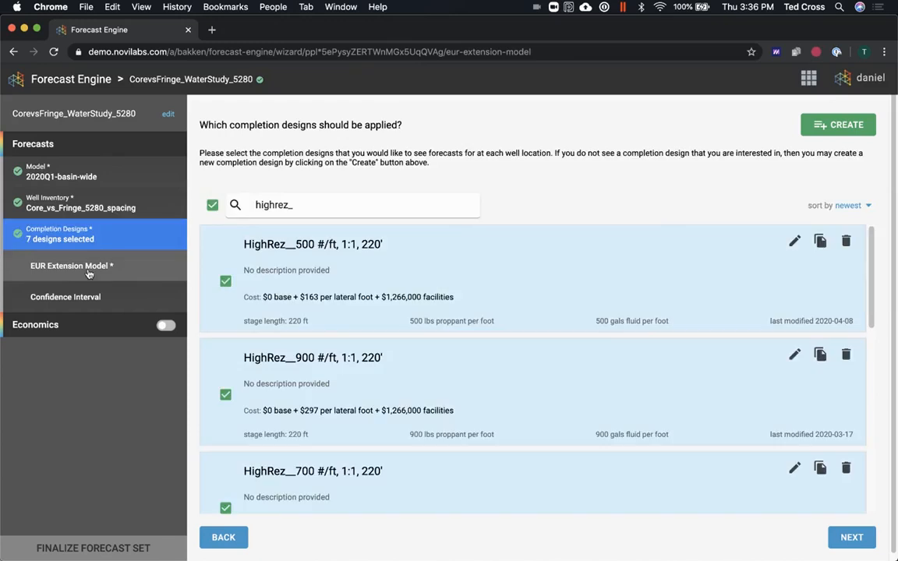
# Choose Base 30-year EUR as the extension model, reviewing its settings without changes
pyautogui.click(72, 265)
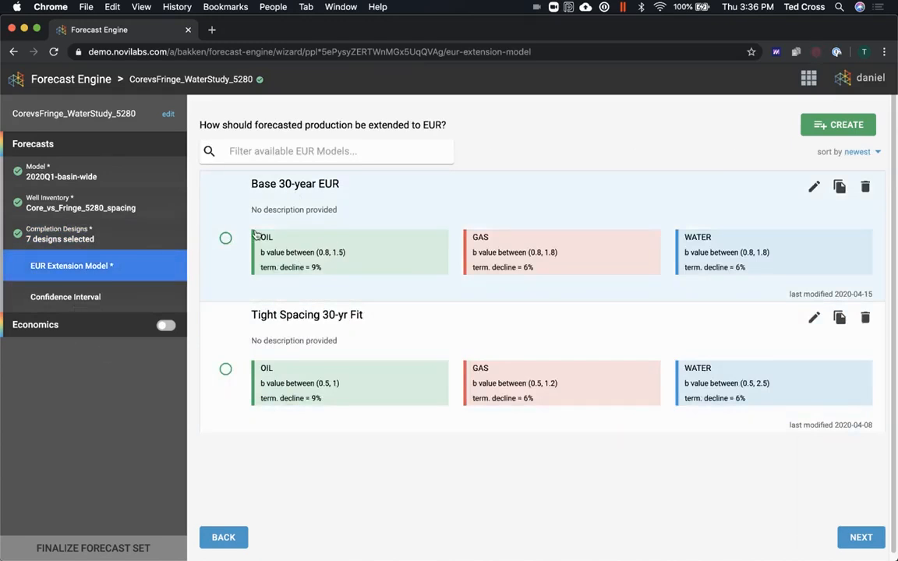
pyautogui.click(225, 237)
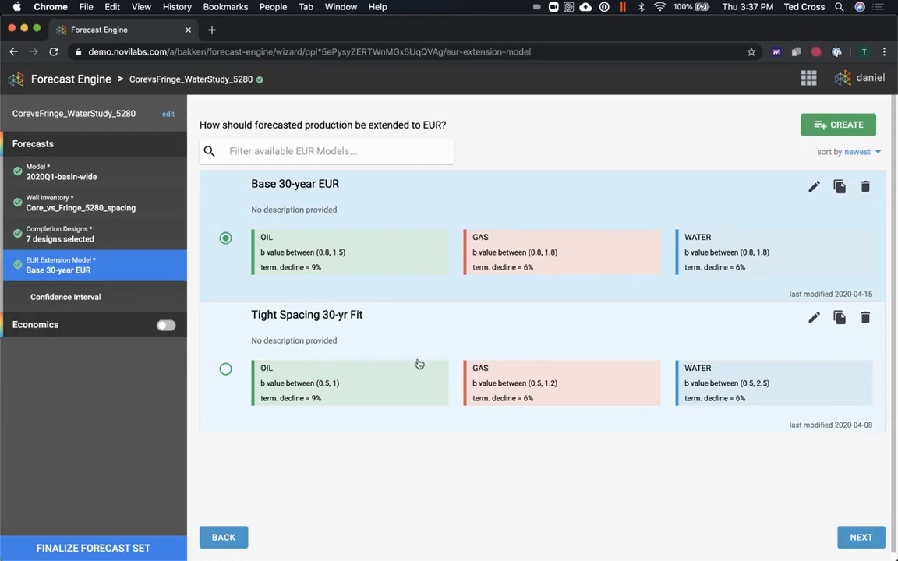
pyautogui.click(814, 187)
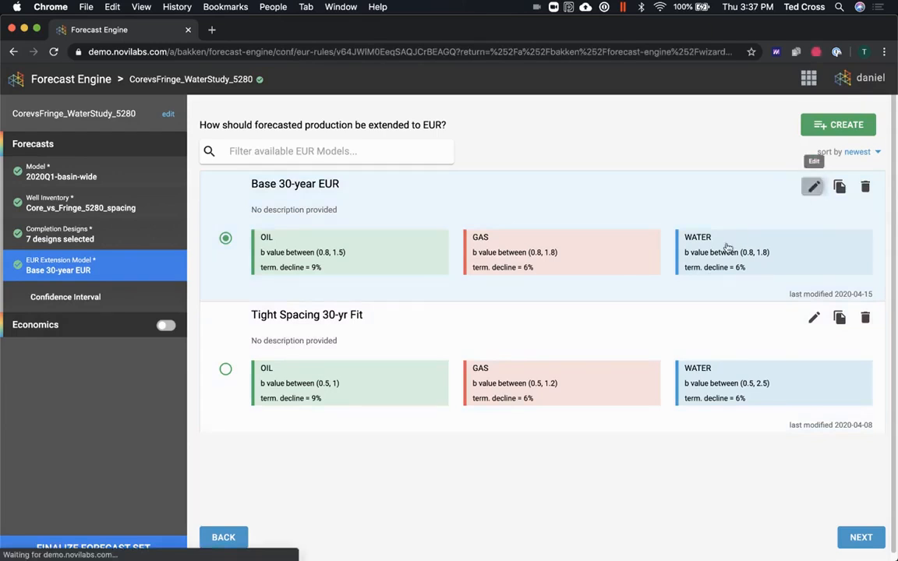
pyautogui.click(814, 187)
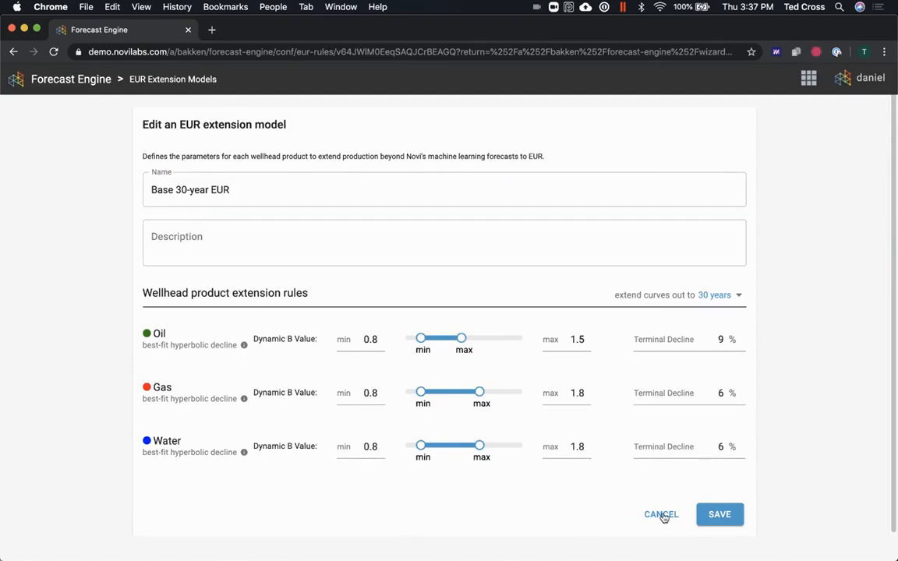
pyautogui.click(719, 514)
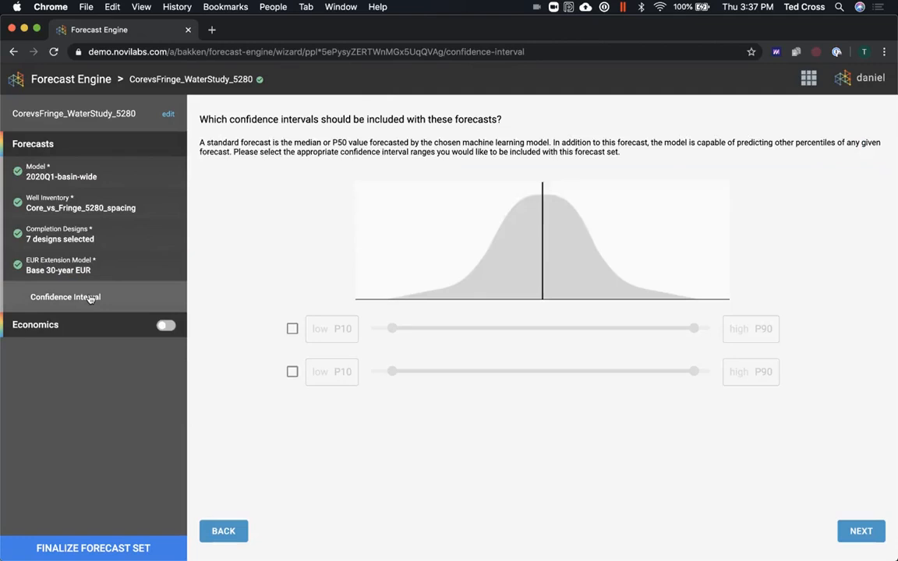
# Include the P10–P90 confidence interval, review Base Case OpEx rules, and leave economics off
pyautogui.click(292, 327)
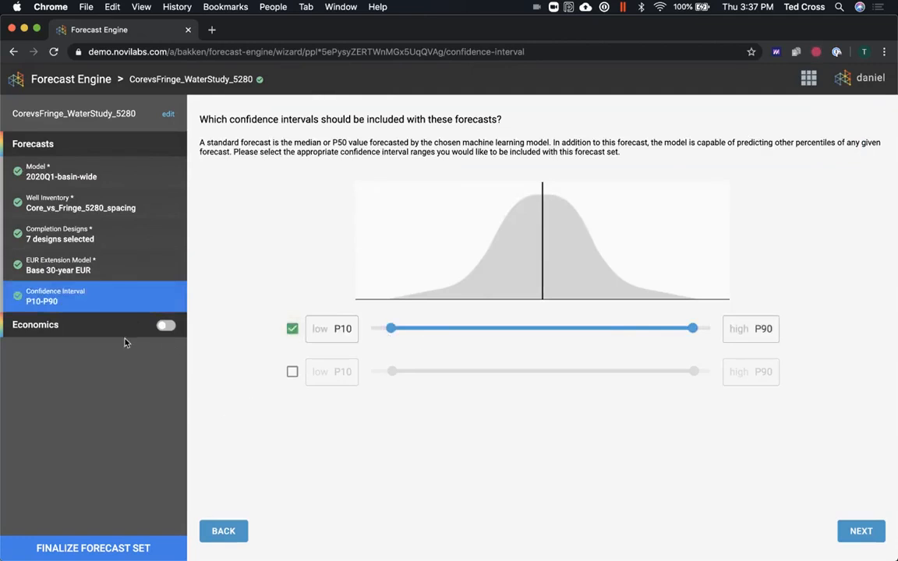
pyautogui.click(166, 326)
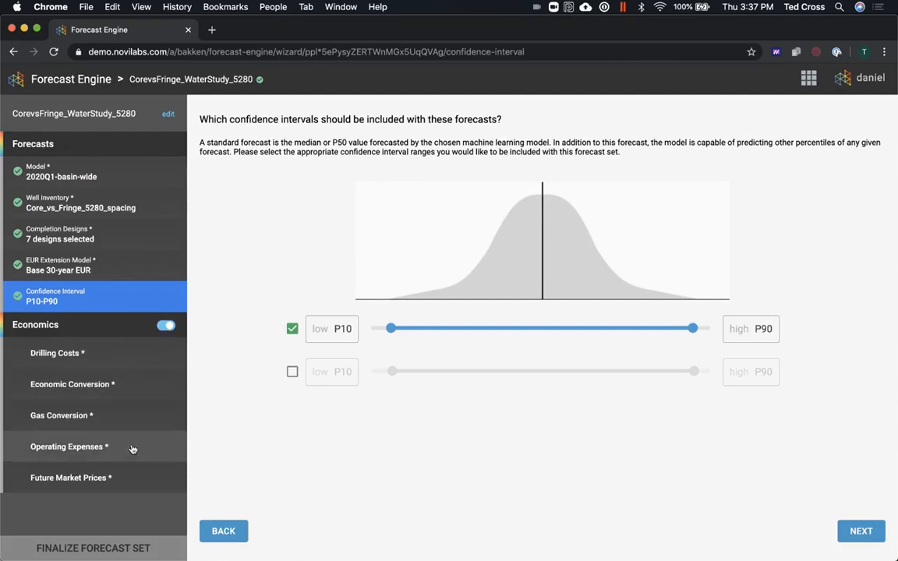
pyautogui.click(68, 446)
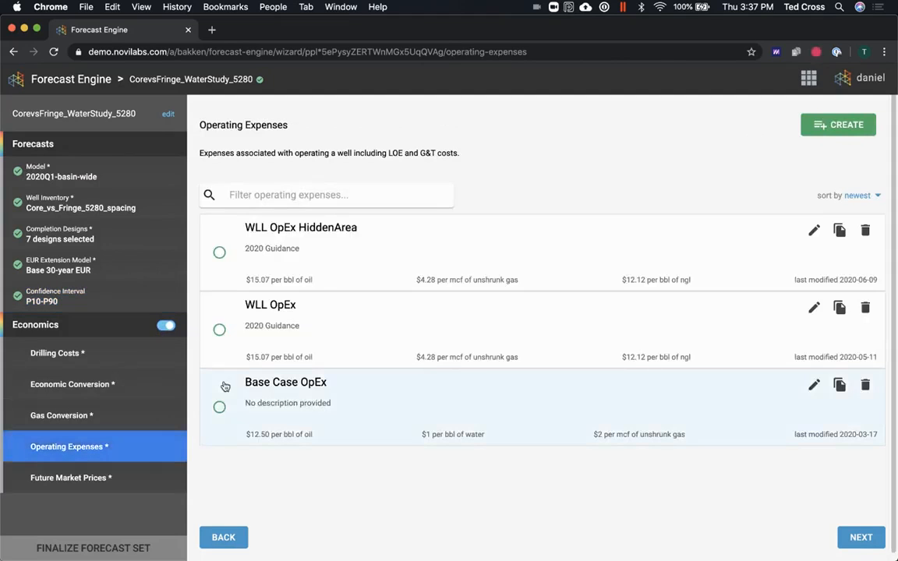
pyautogui.click(218, 405)
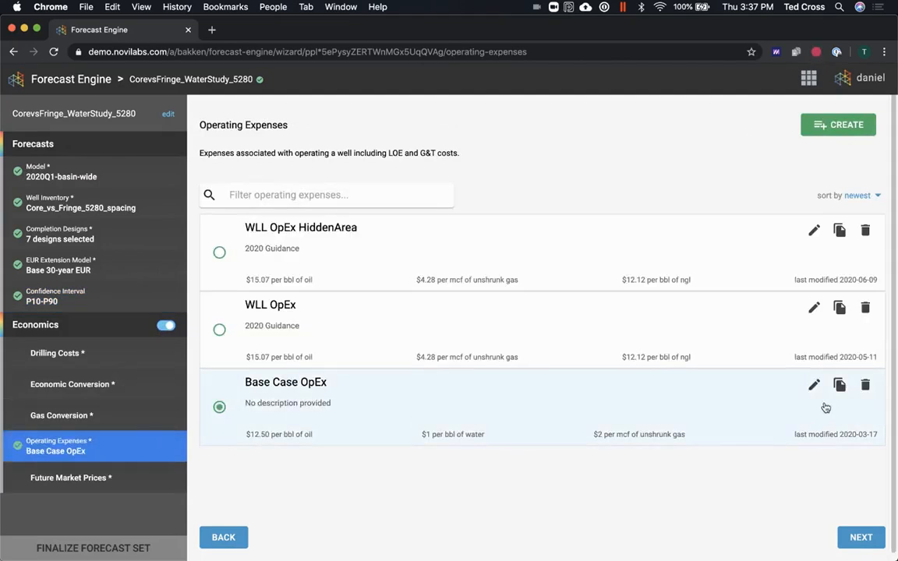
pyautogui.click(814, 383)
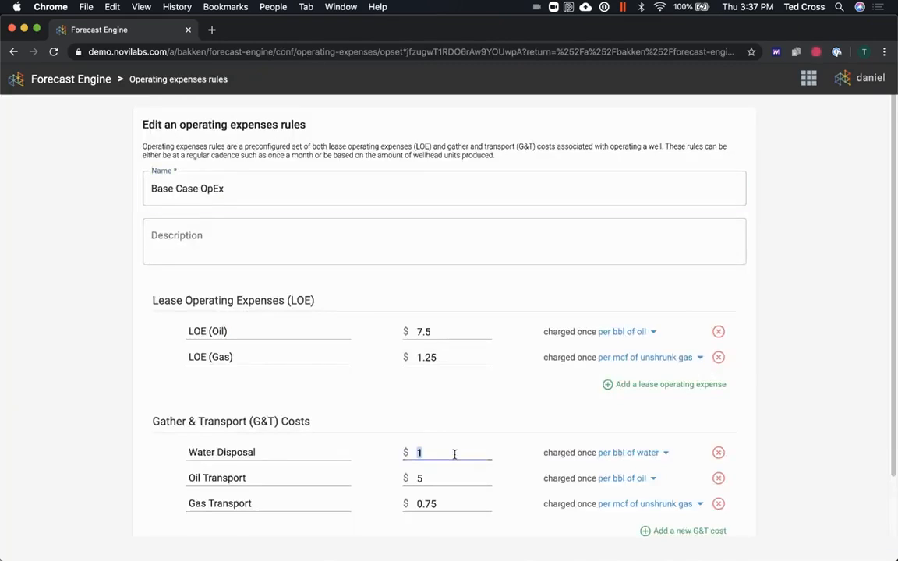
pyautogui.scroll(-3)
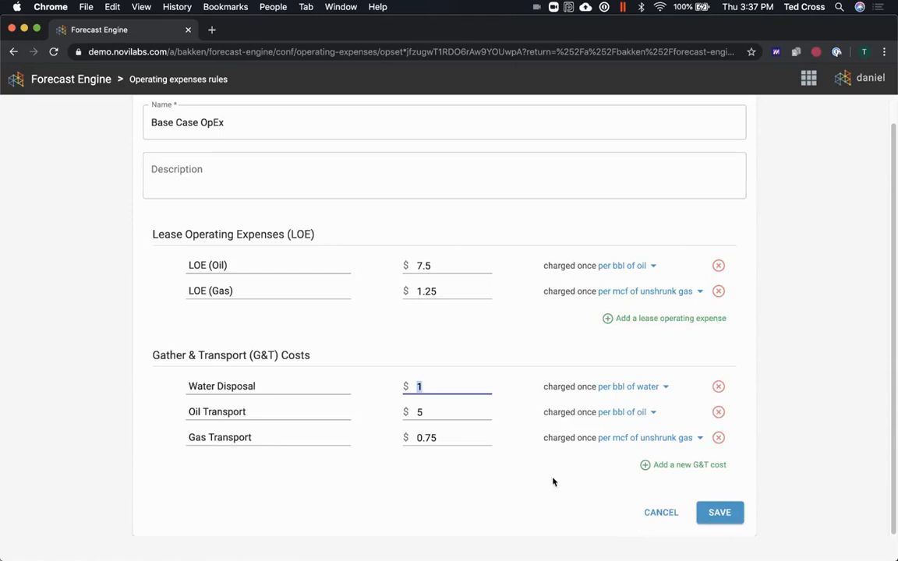
pyautogui.moveTo(647, 511)
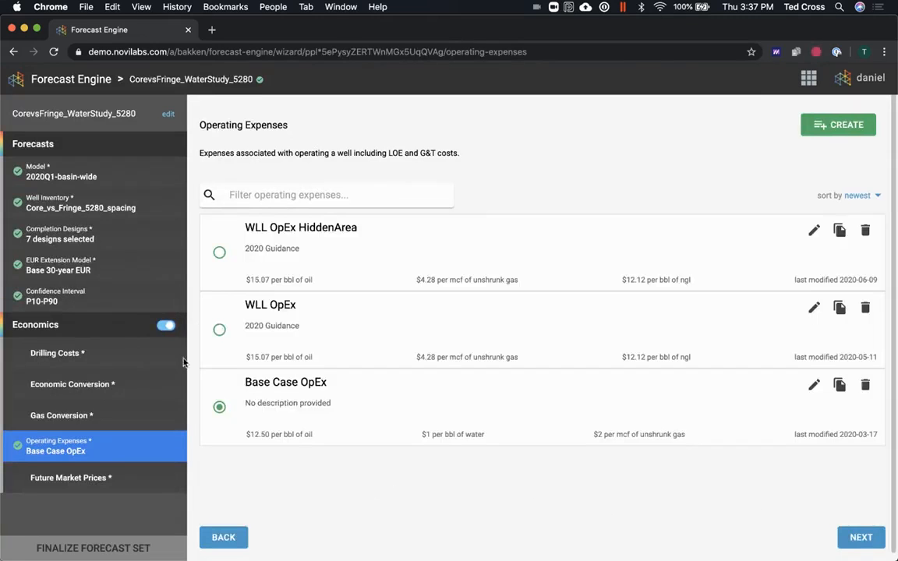
pyautogui.click(165, 326)
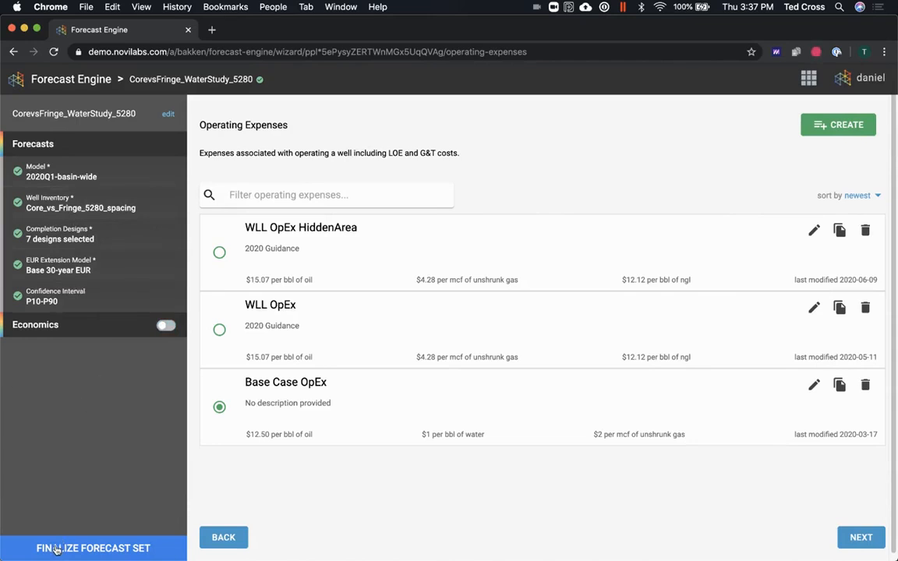
# Finalize and build the forecast set under the output name CorevsFringe_WaterStudy_5280
pyautogui.click(94, 548)
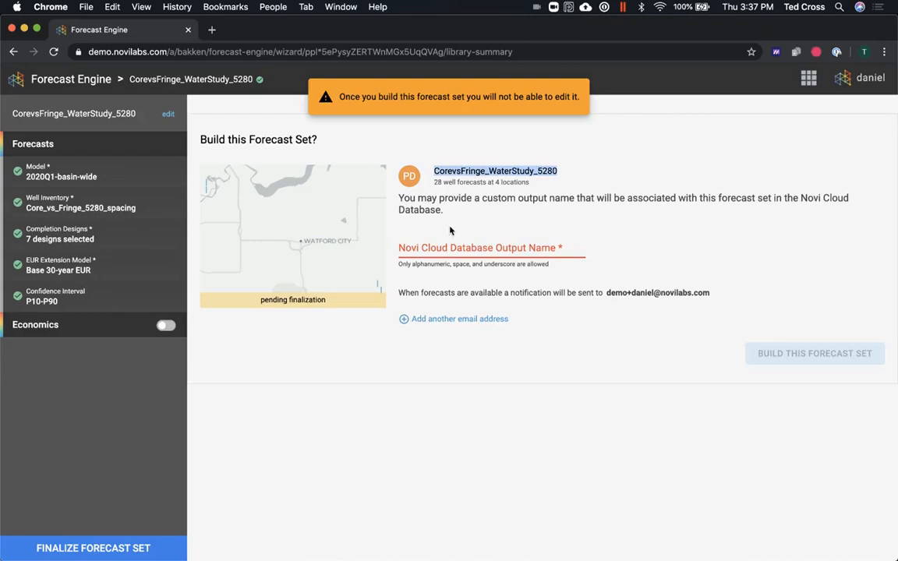
pyautogui.write('CorevsFringe_WaterStudy_5280')
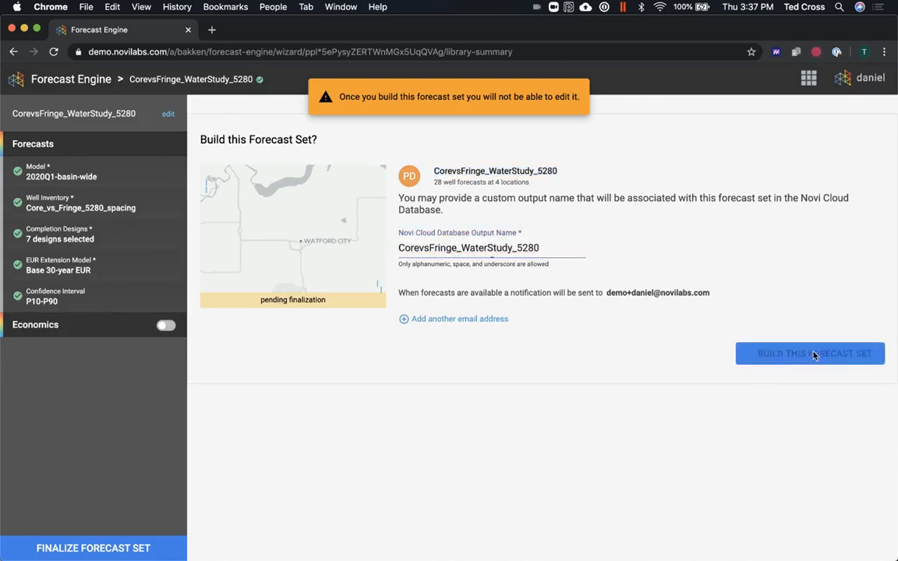
pyautogui.click(810, 352)
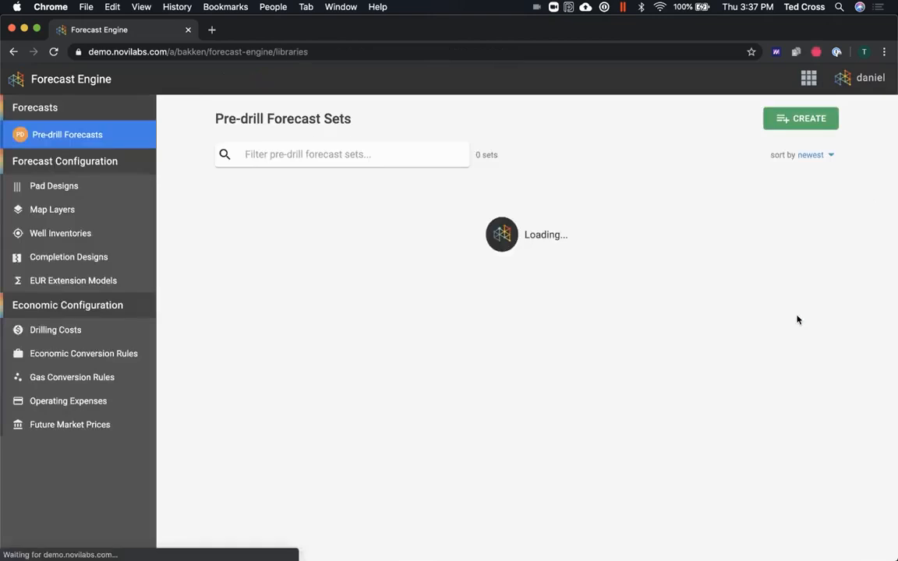
pyautogui.moveTo(600, 209)
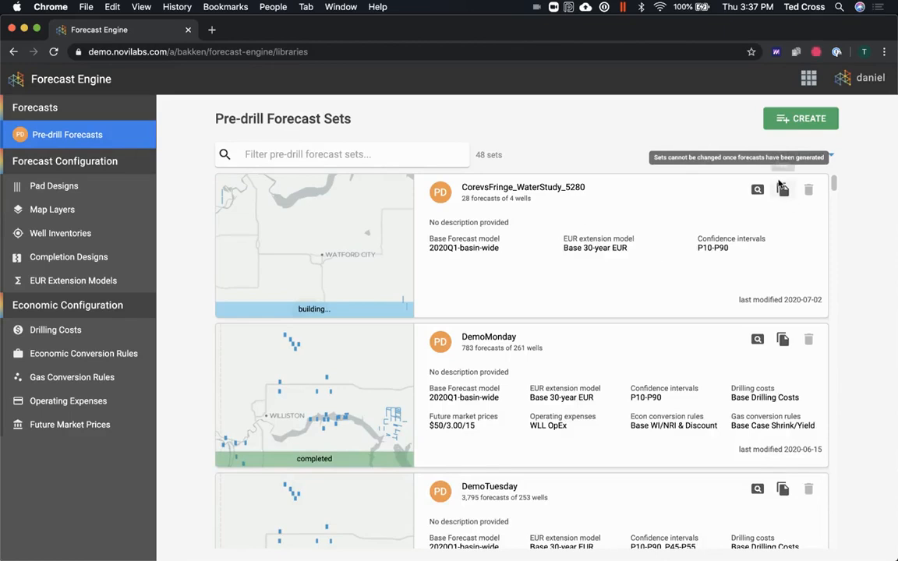
# Copy the 5280 forecast set as CorevsFringe_WaterStudy_660
pyautogui.click(782, 190)
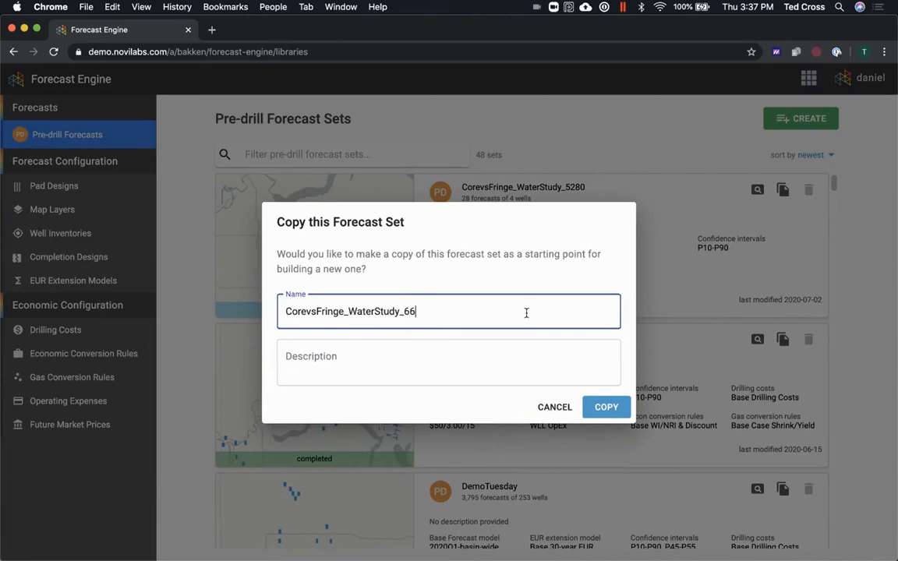
pyautogui.write('0')
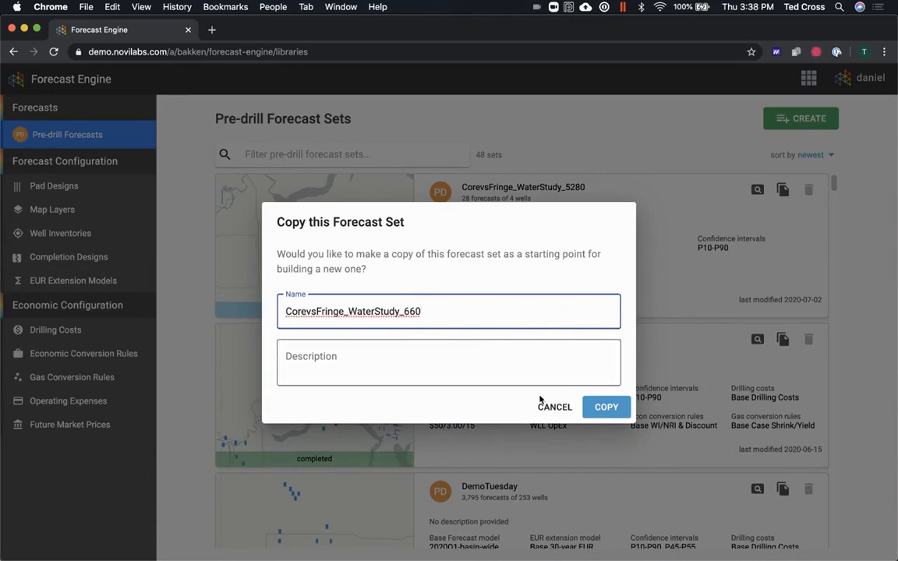
pyautogui.click(605, 407)
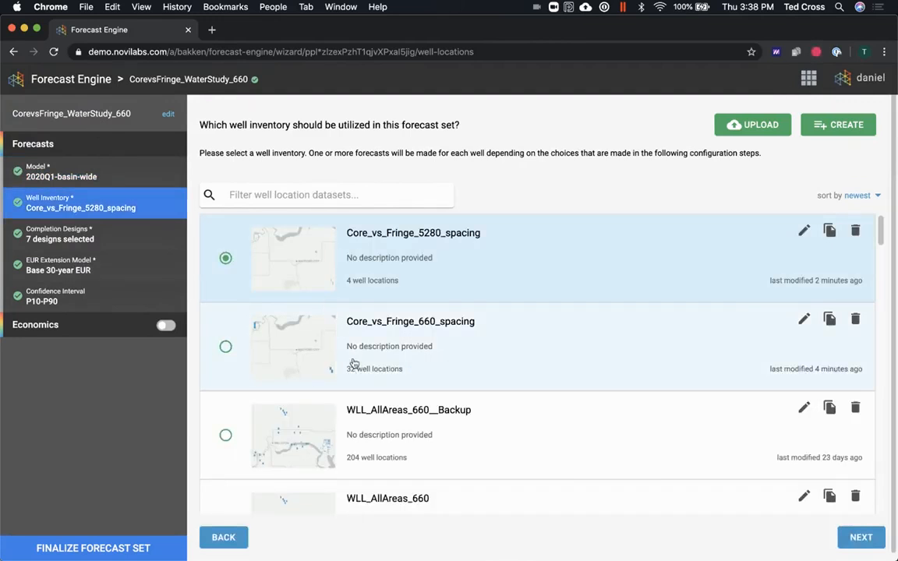
# Switch the 660 set to the Core_vs_Fringe_660_spacing inventory and finalize it
pyautogui.click(224, 346)
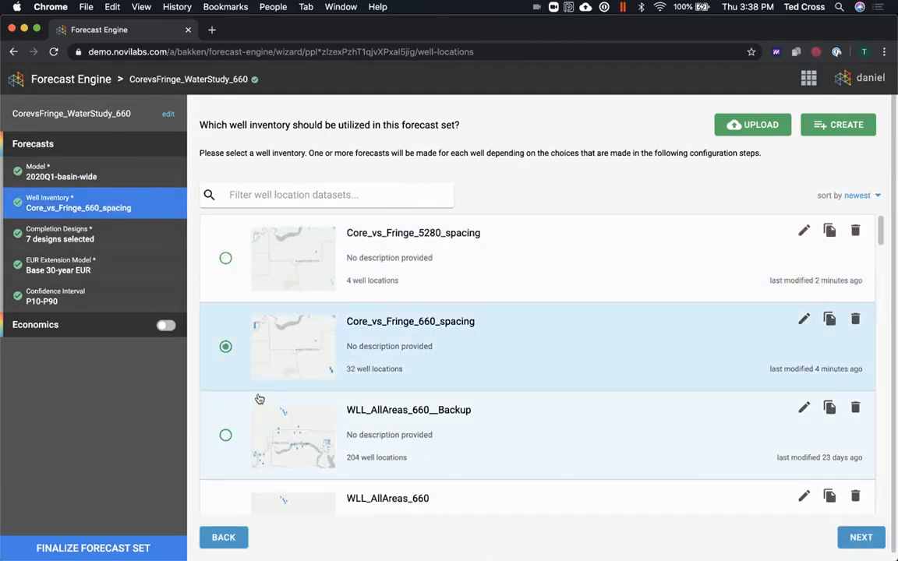
pyautogui.moveTo(121, 489)
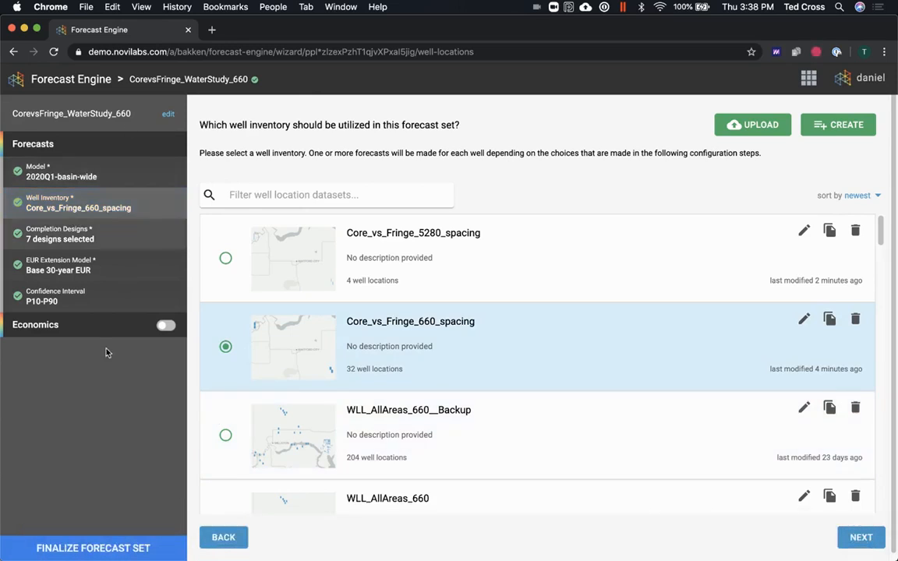
pyautogui.click(860, 536)
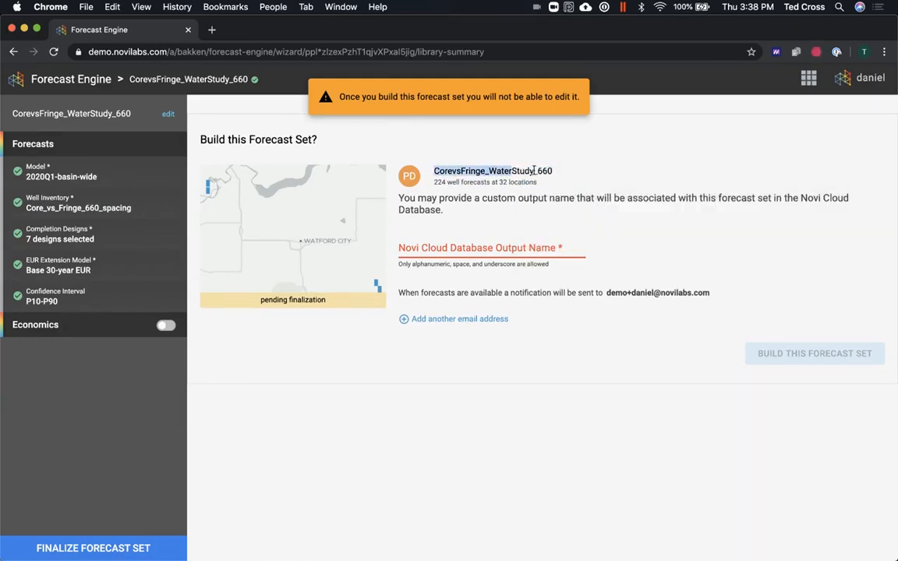
# Copy the 660 forecast set name, build the set, and return to all forecast libraries
pyautogui.rightClick(530, 170)
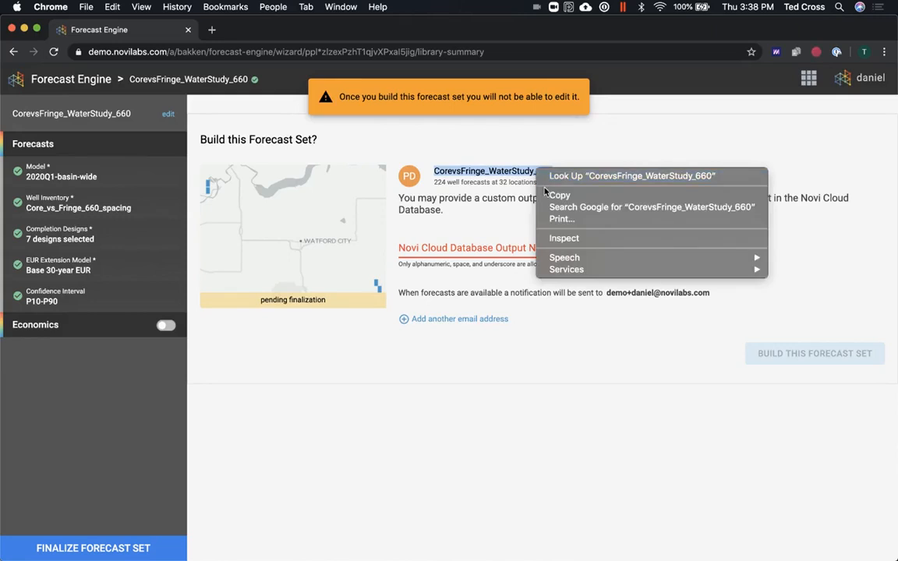
pyautogui.click(491, 248)
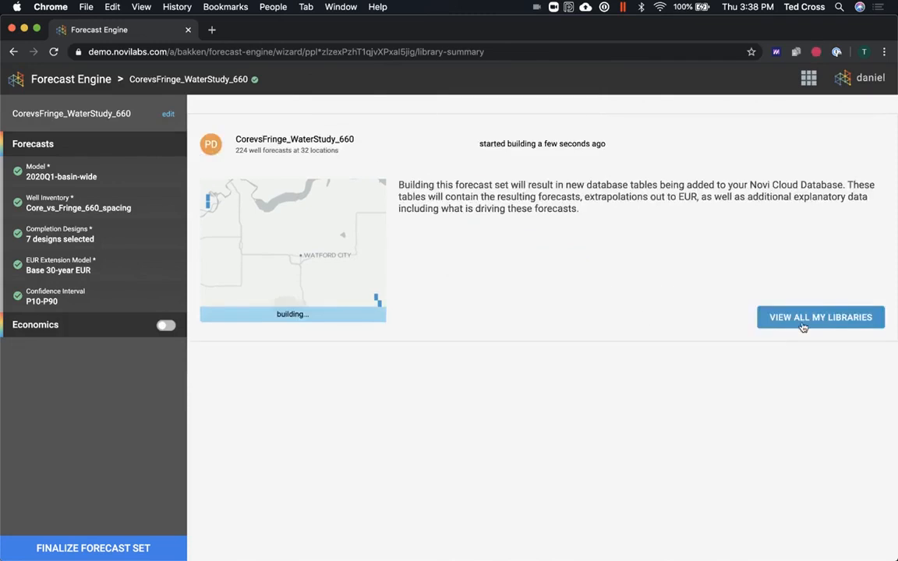
pyautogui.click(820, 318)
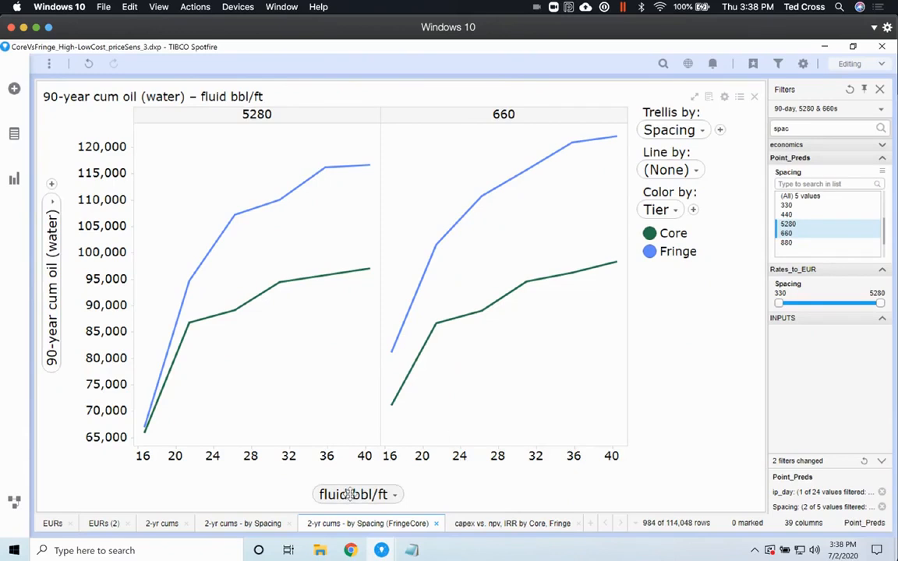
# Change the y-axis expression to Avg([predicted_water]) as [90-day cum (water)]
pyautogui.click(352, 494)
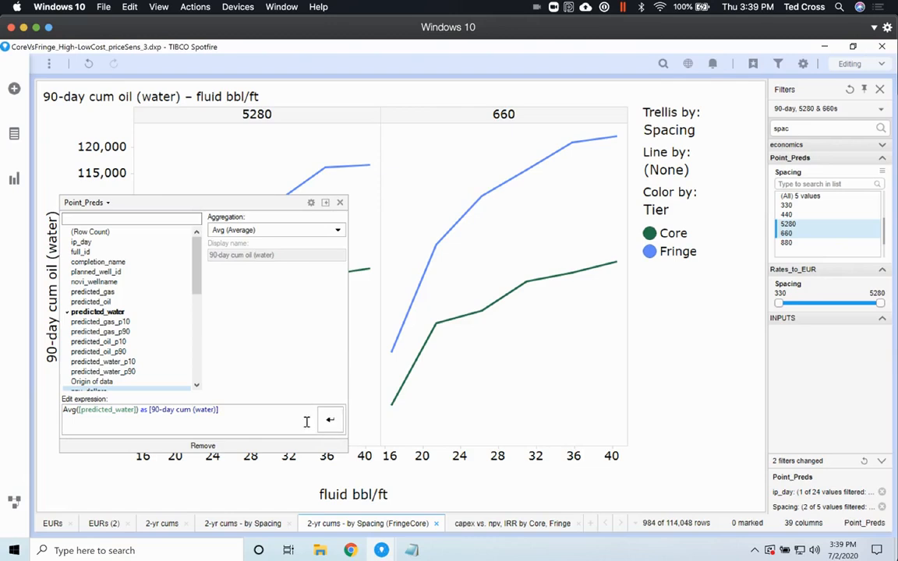
pyautogui.click(330, 419)
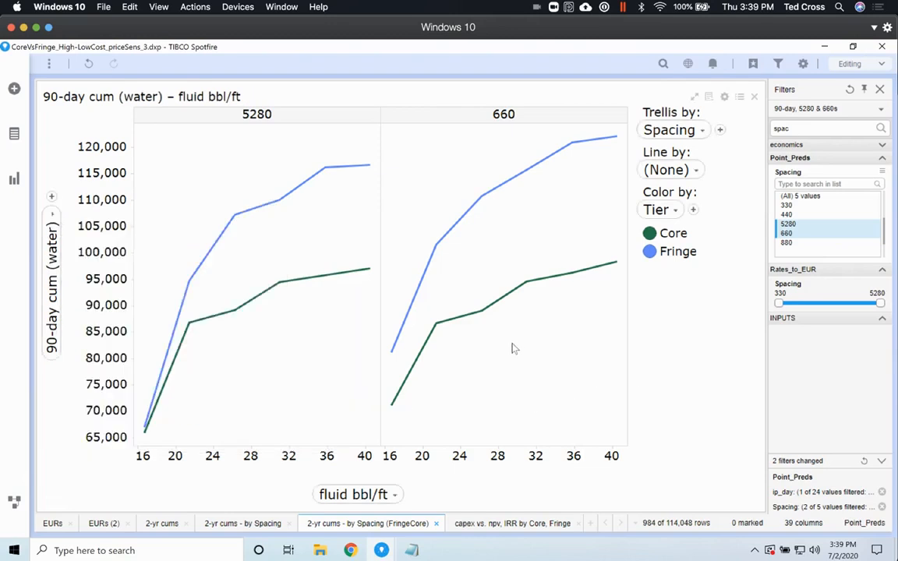
pyautogui.moveTo(209, 449)
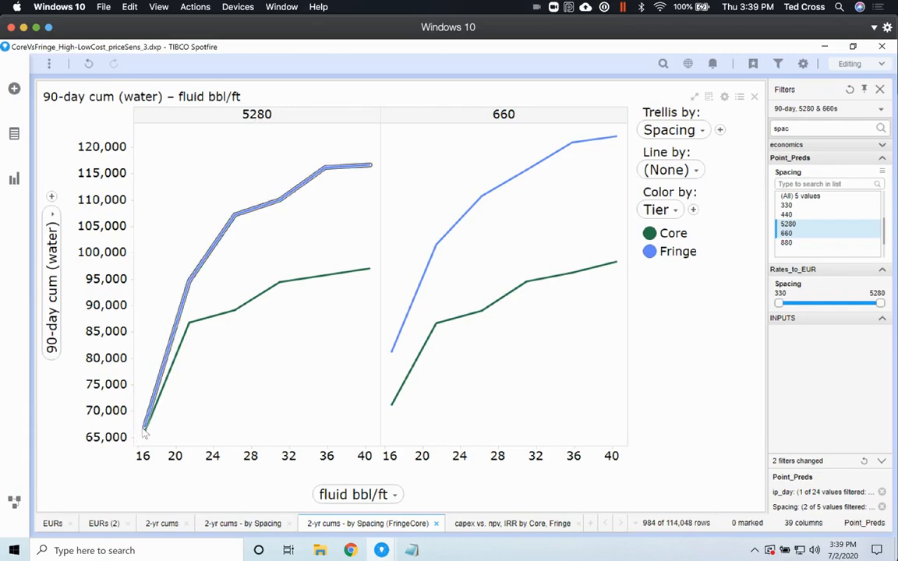
pyautogui.moveTo(156, 490)
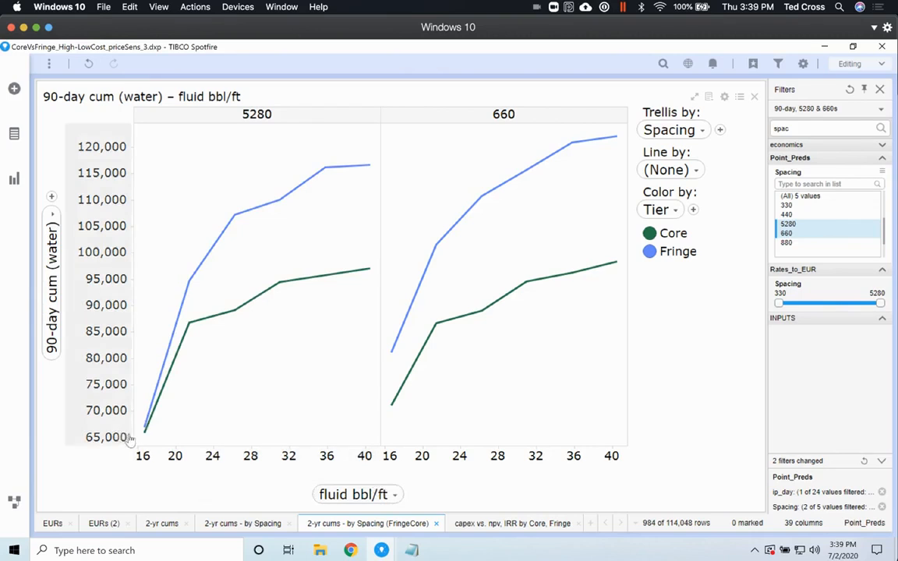
pyautogui.moveTo(156, 428)
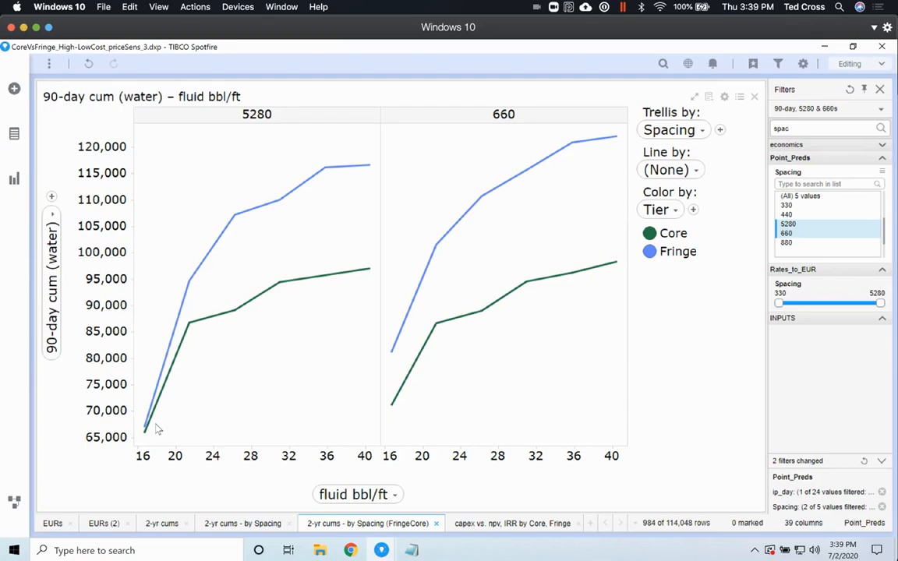
pyautogui.moveTo(143, 433)
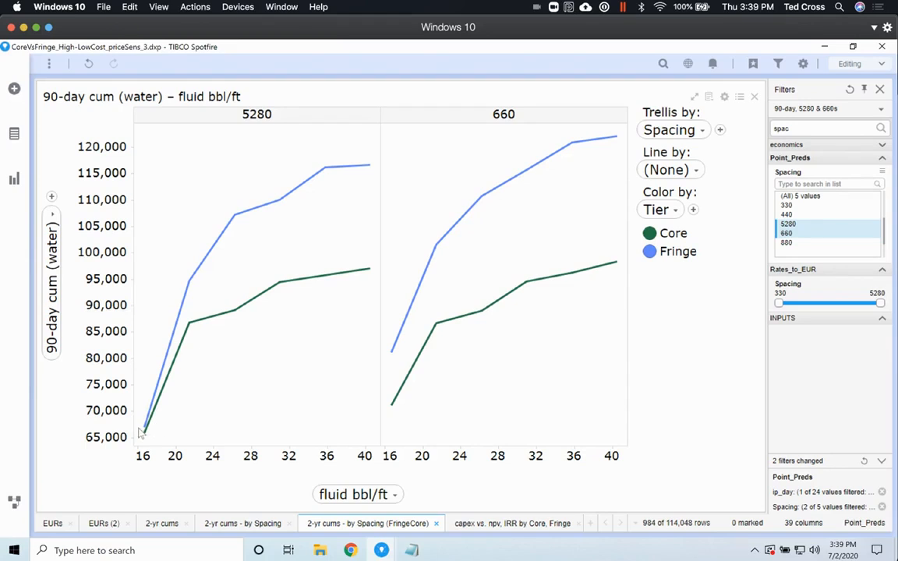
pyautogui.moveTo(289, 190)
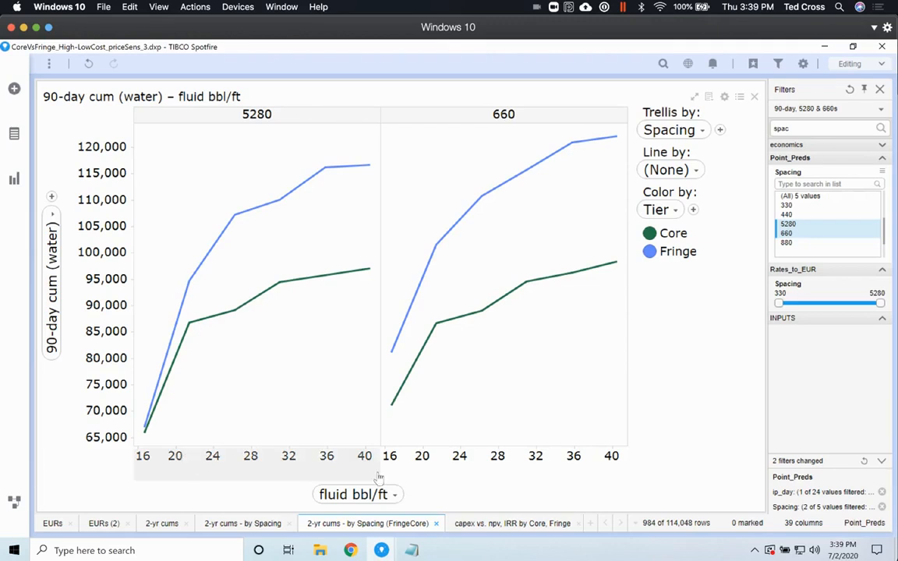
pyautogui.moveTo(377, 466)
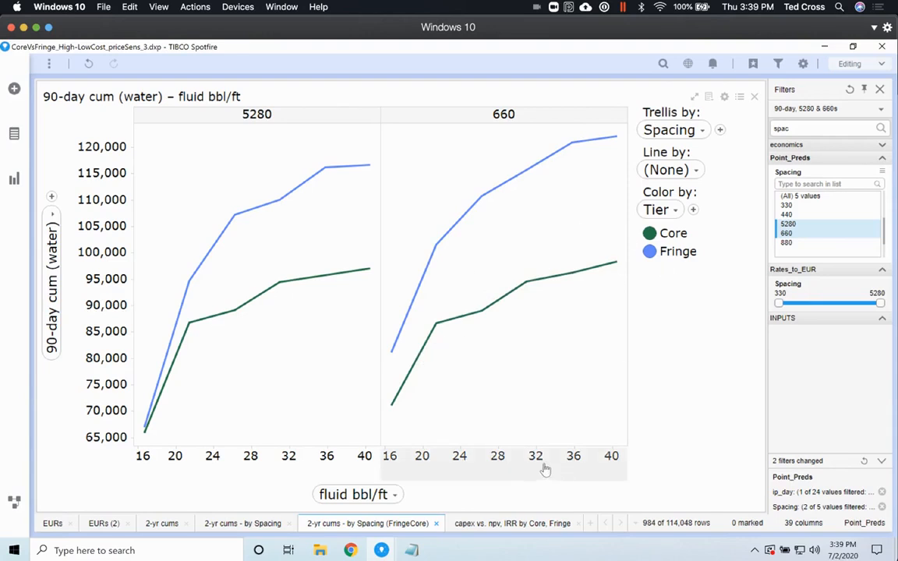
pyautogui.moveTo(499, 392)
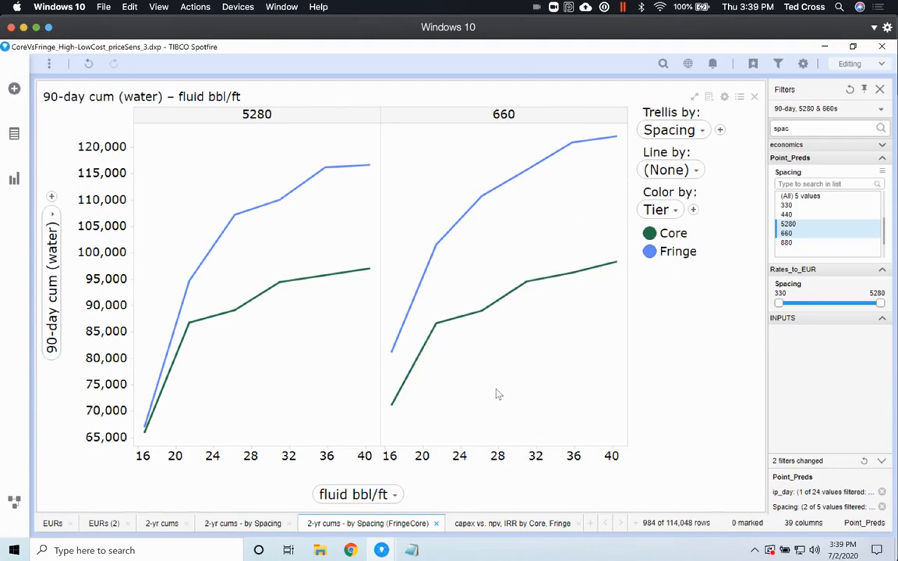
pyautogui.moveTo(555, 144)
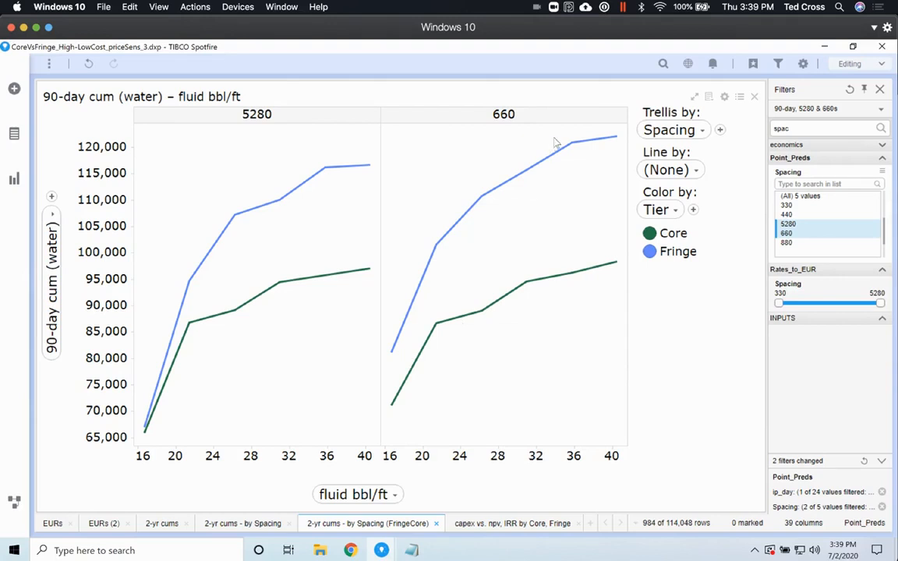
pyautogui.moveTo(430, 323)
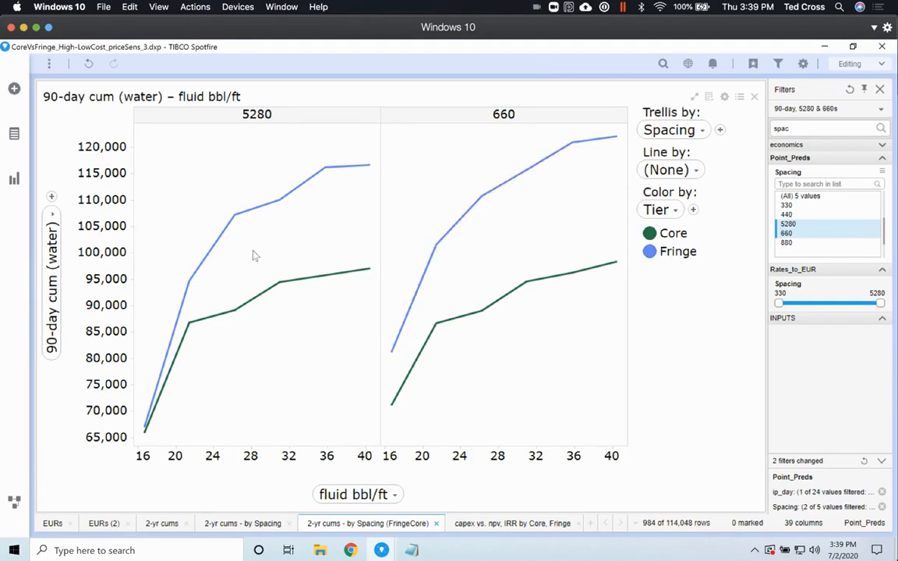
pyautogui.moveTo(528, 226)
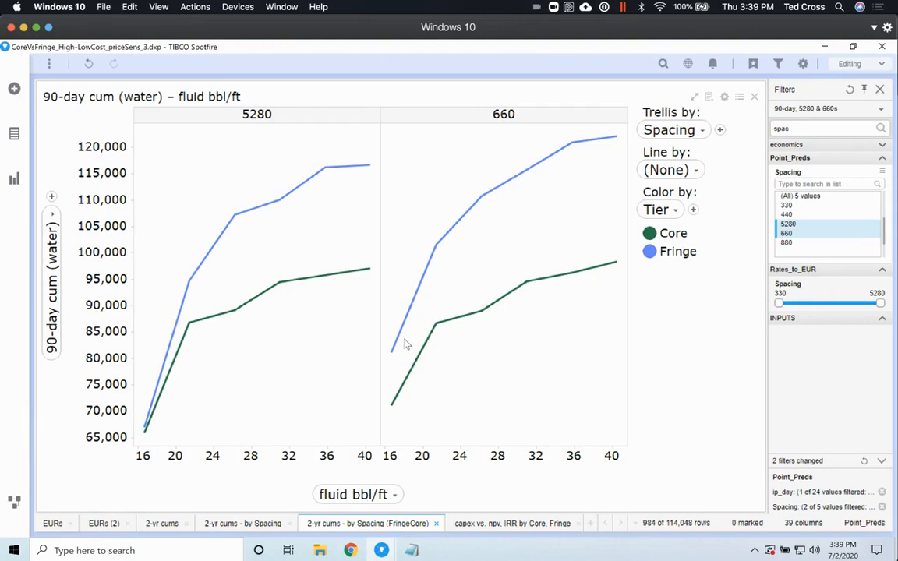
pyautogui.moveTo(396, 351)
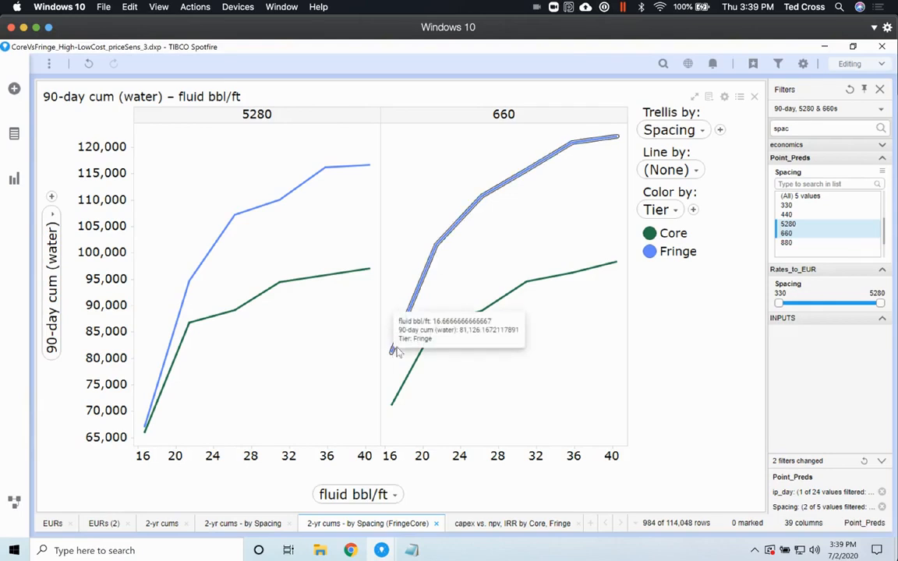
pyautogui.moveTo(589, 201)
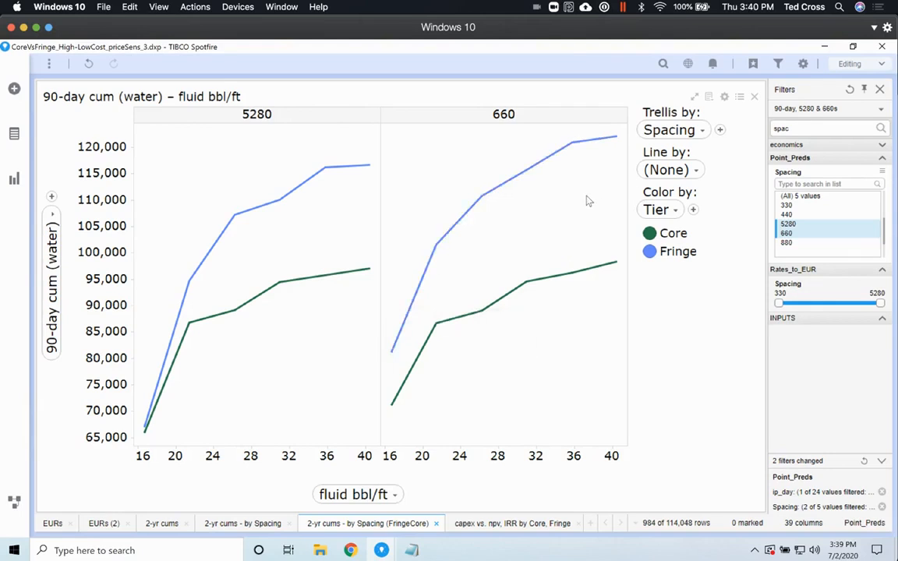
pyautogui.moveTo(518, 383)
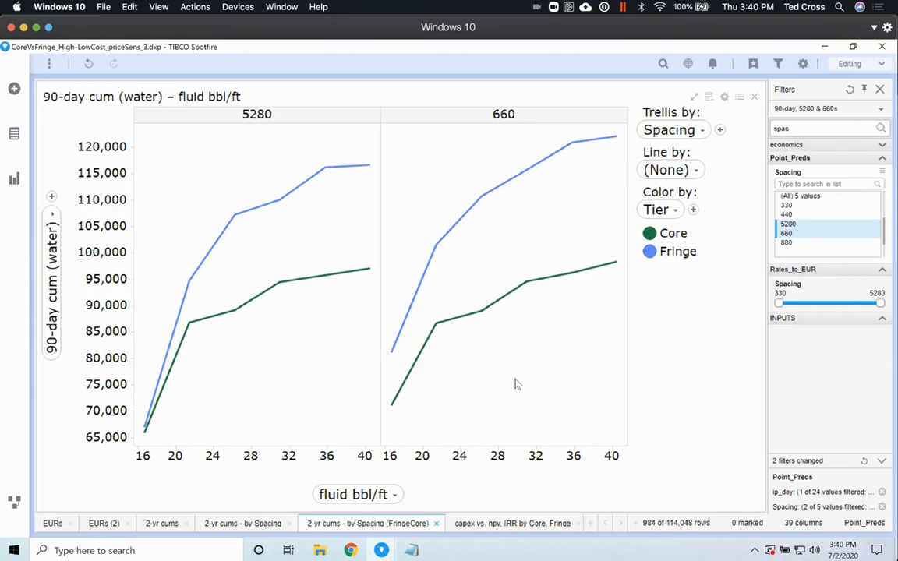
pyautogui.moveTo(465, 389)
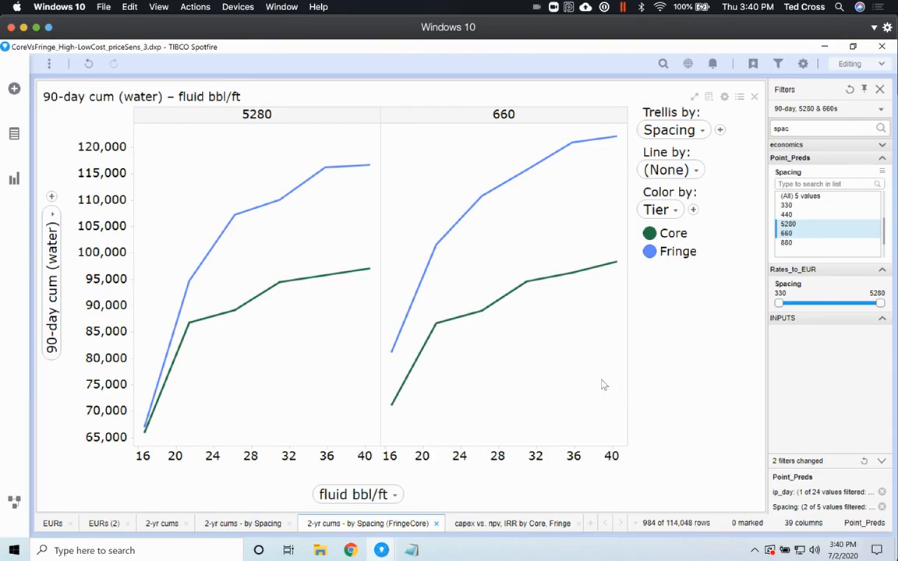
pyautogui.moveTo(602, 382)
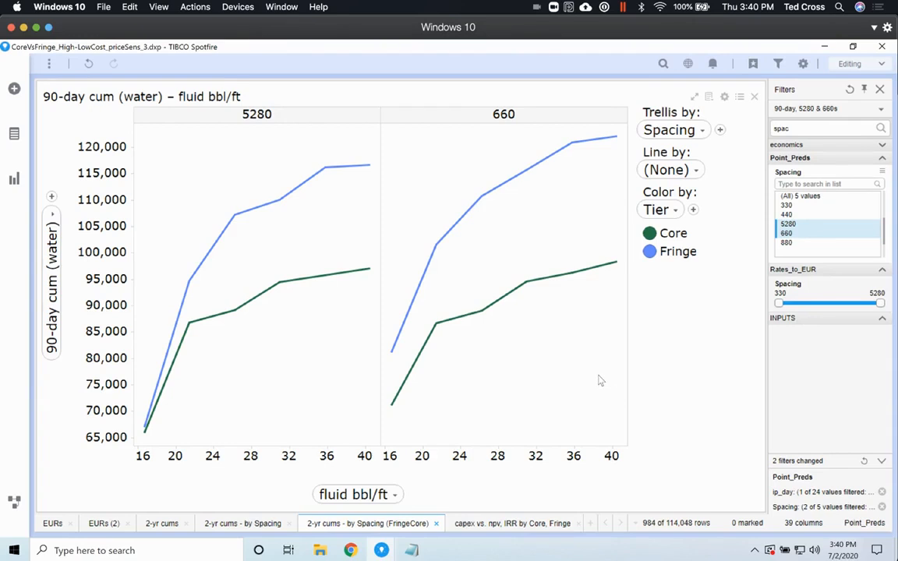
pyautogui.moveTo(600, 380)
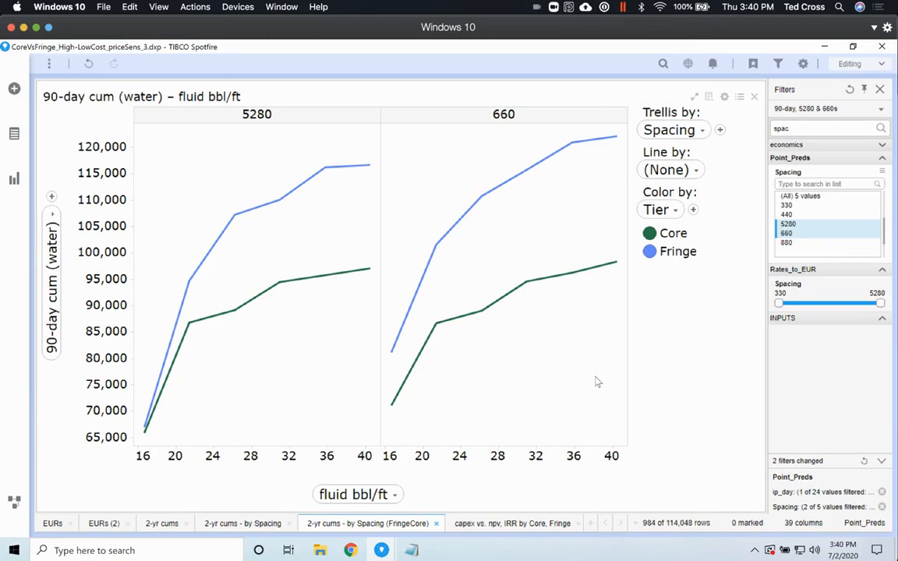
pyautogui.moveTo(520, 311)
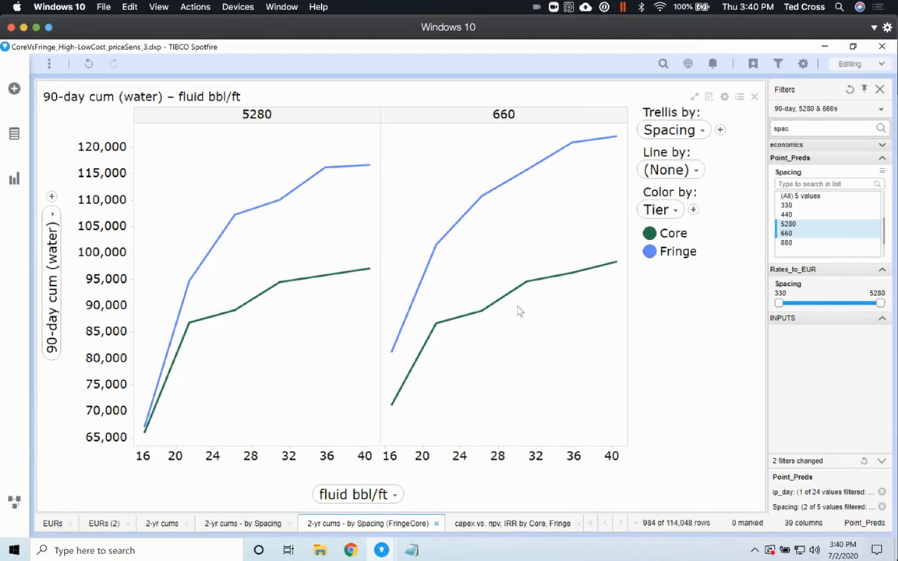
pyautogui.moveTo(520, 361)
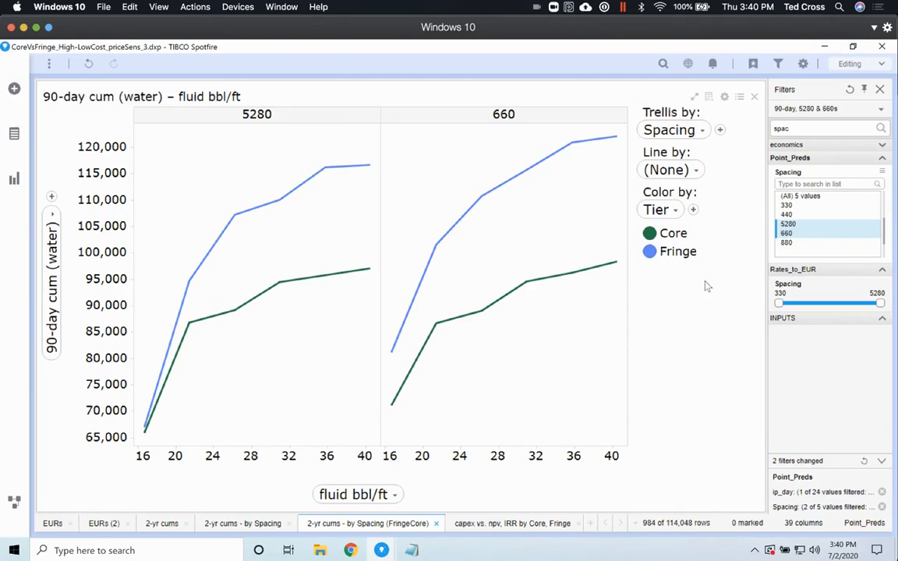
pyautogui.moveTo(645, 318)
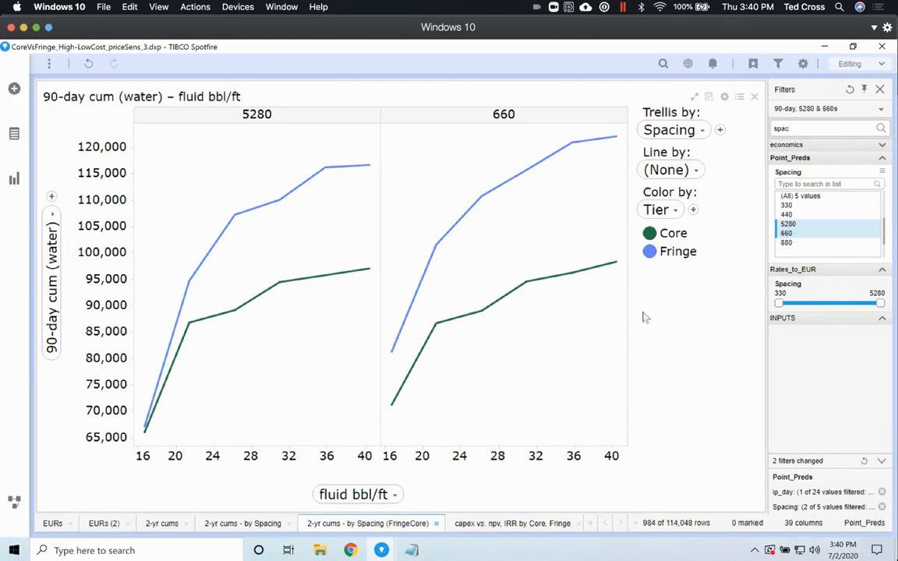
pyautogui.moveTo(678, 268)
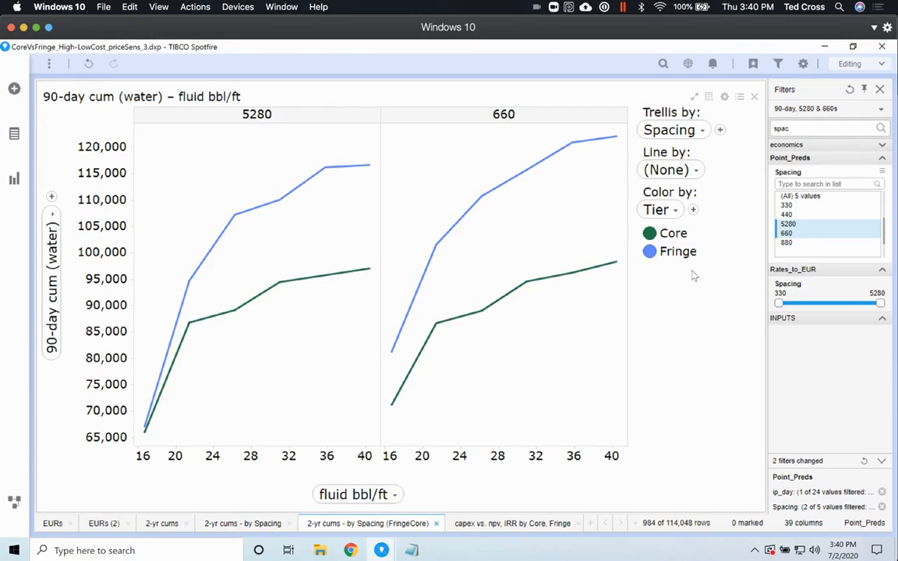
pyautogui.moveTo(731, 288)
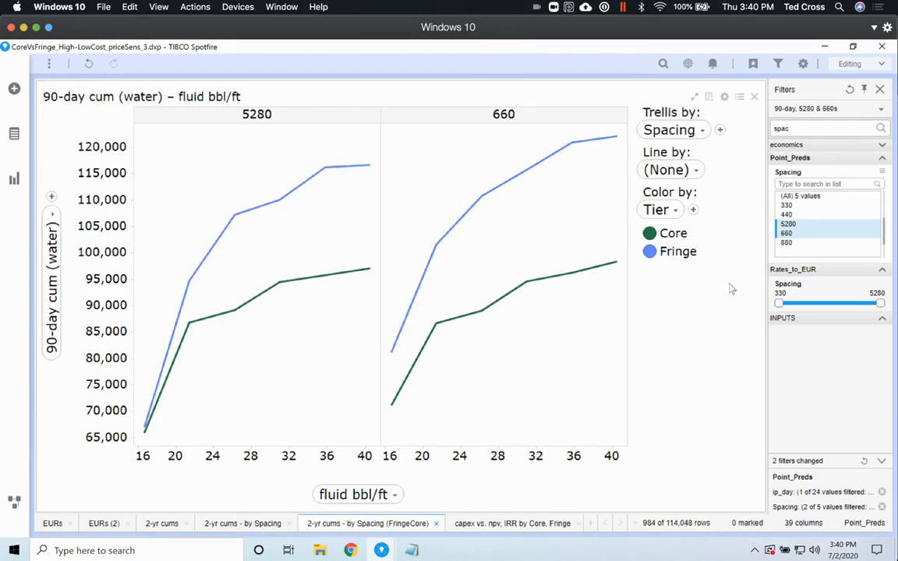